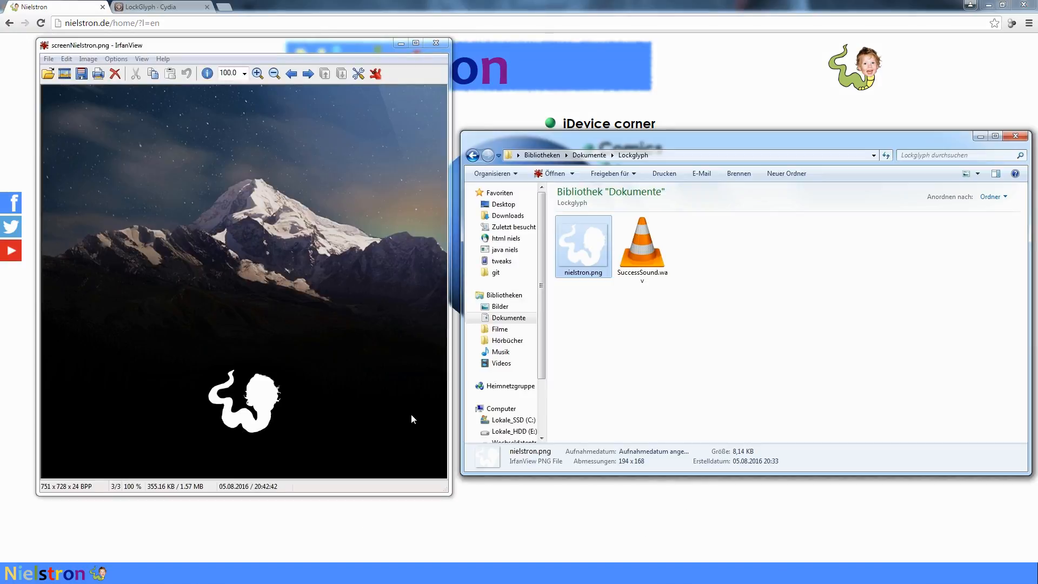
pyautogui.moveTo(417, 206)
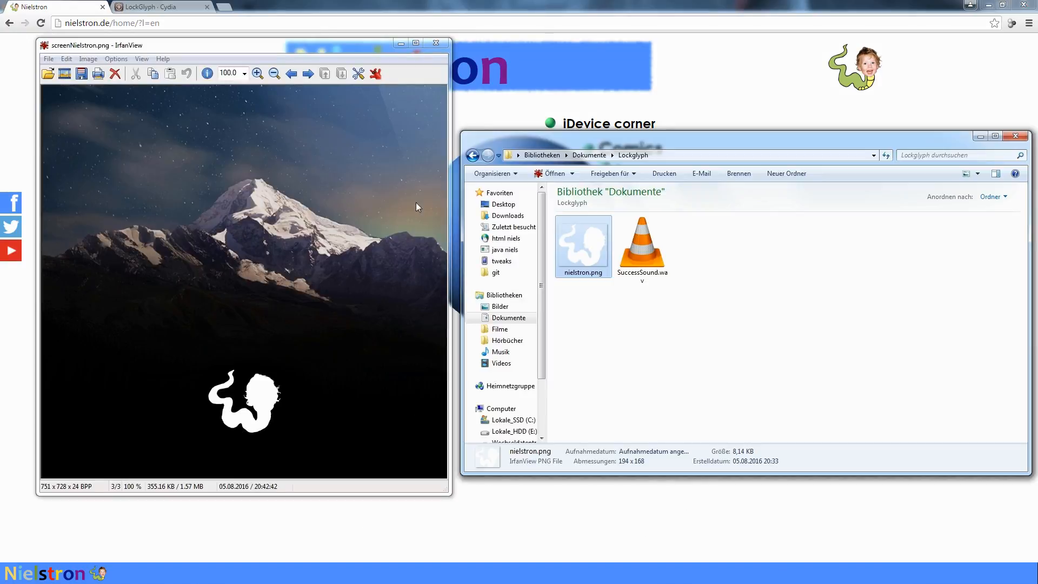
pyautogui.moveTo(59, 445)
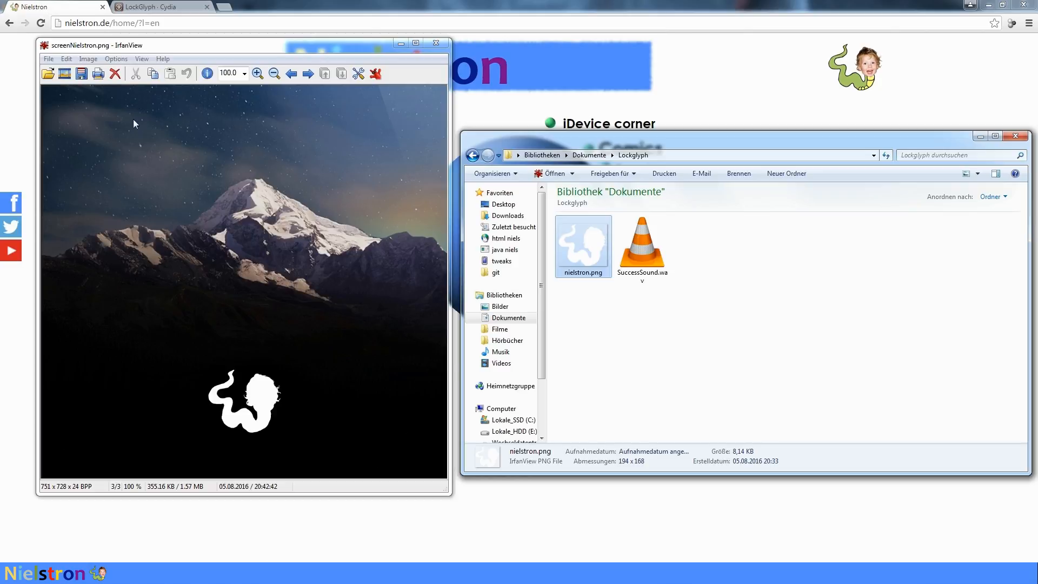
pyautogui.moveTo(224, 373)
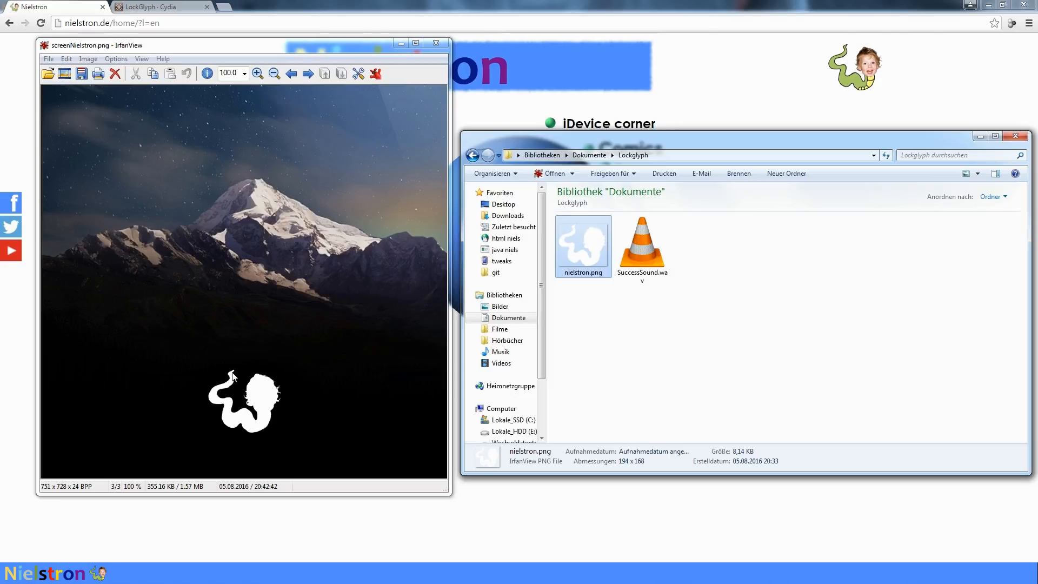
pyautogui.moveTo(597, 247)
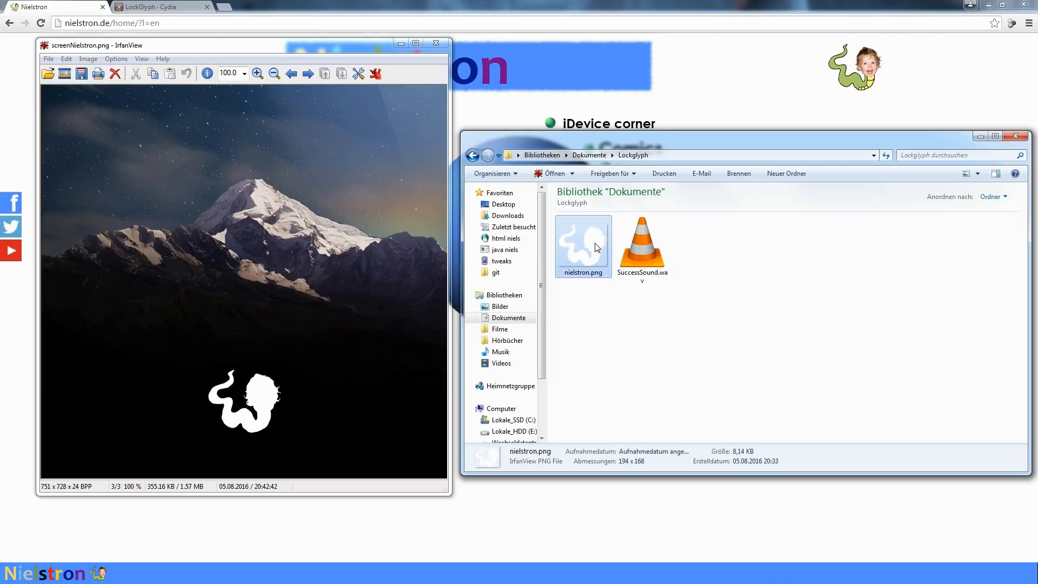
# View nielstron.png in IrfanView, placing its window beside the screenshot viewer
pyautogui.doubleClick(583, 238)
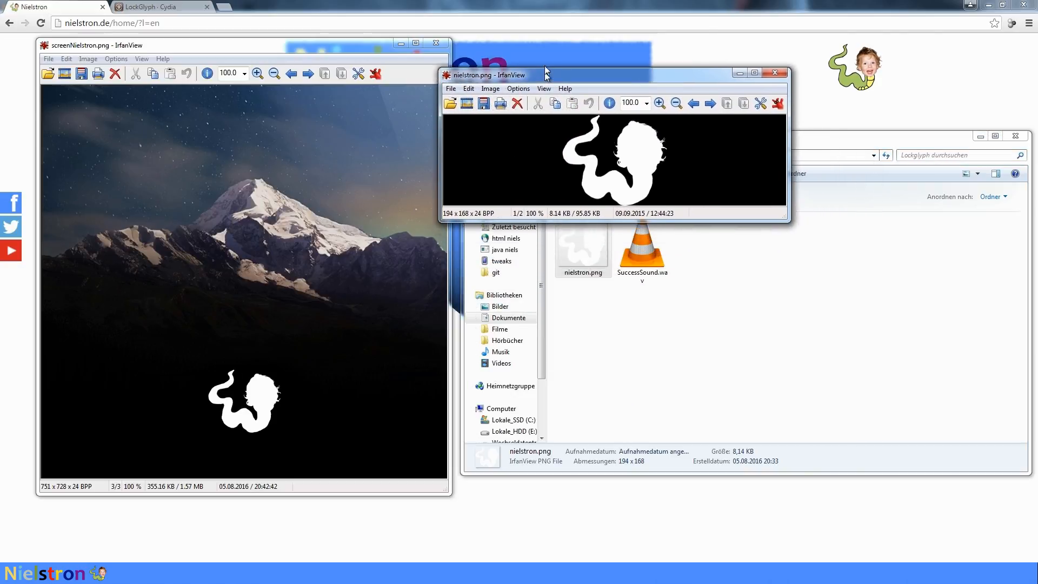
pyautogui.moveTo(543, 74); pyautogui.dragTo(618, 67)
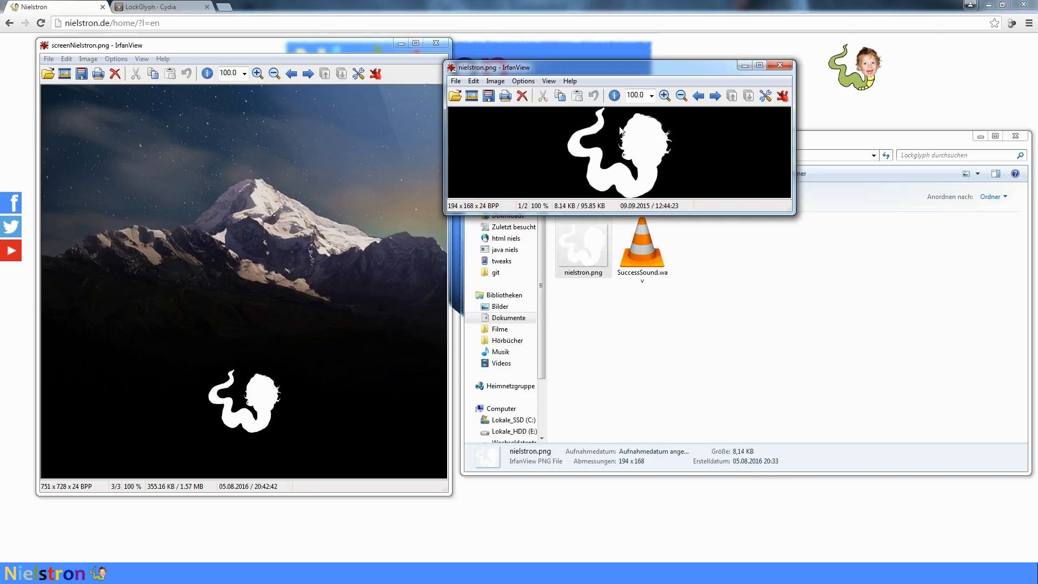
pyautogui.moveTo(609, 131)
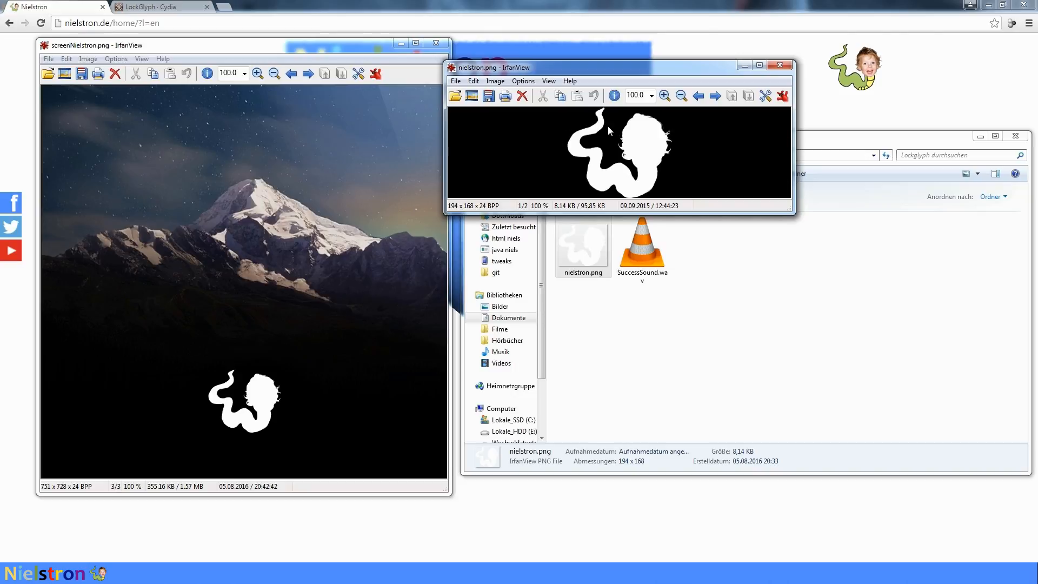
pyautogui.click(779, 66)
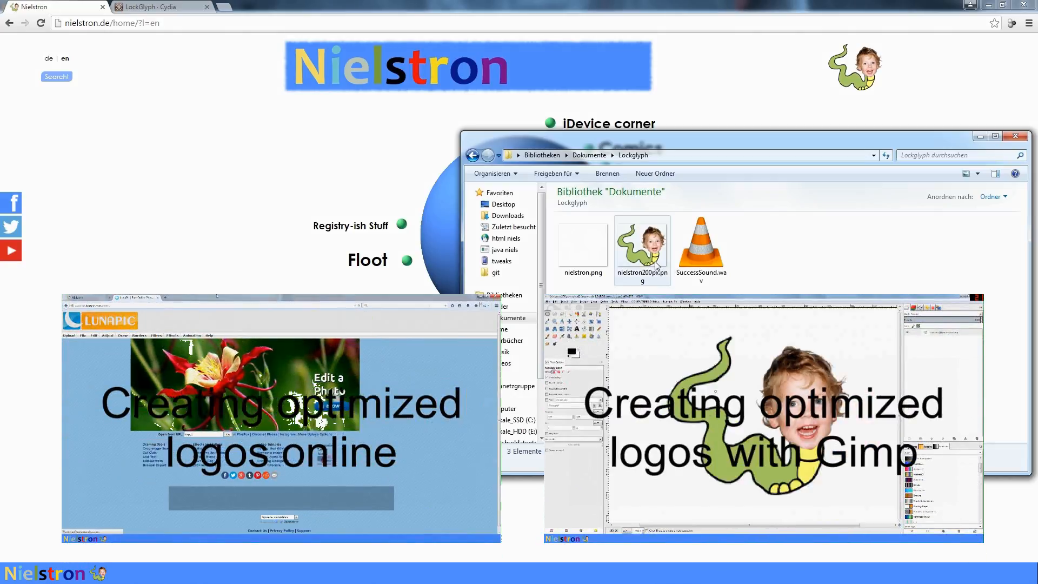
# View the coloured nielstron200px.png in a second IrfanView window for comparison
pyautogui.doubleClick(641, 245)
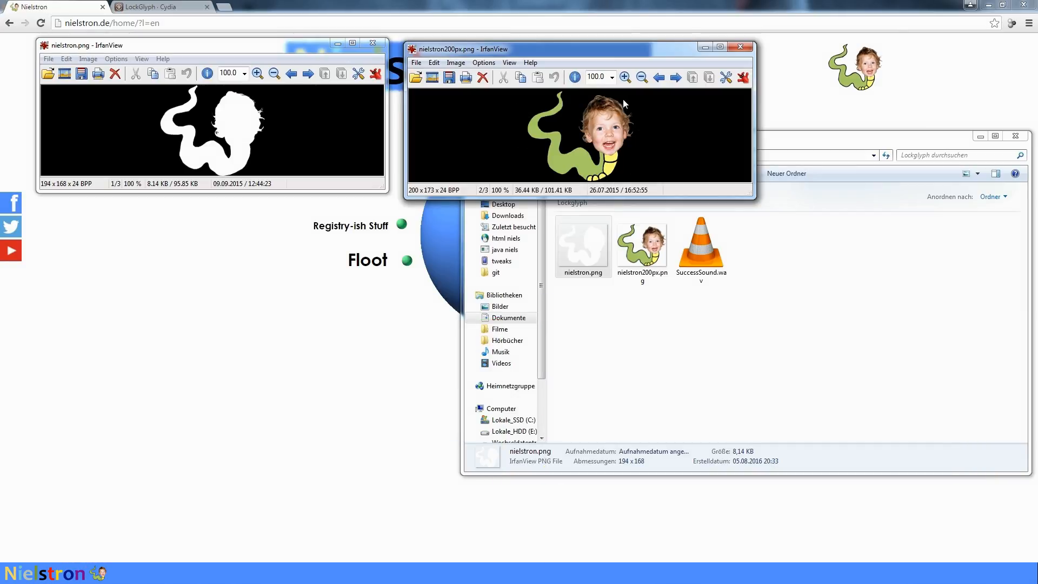
pyautogui.moveTo(530, 99)
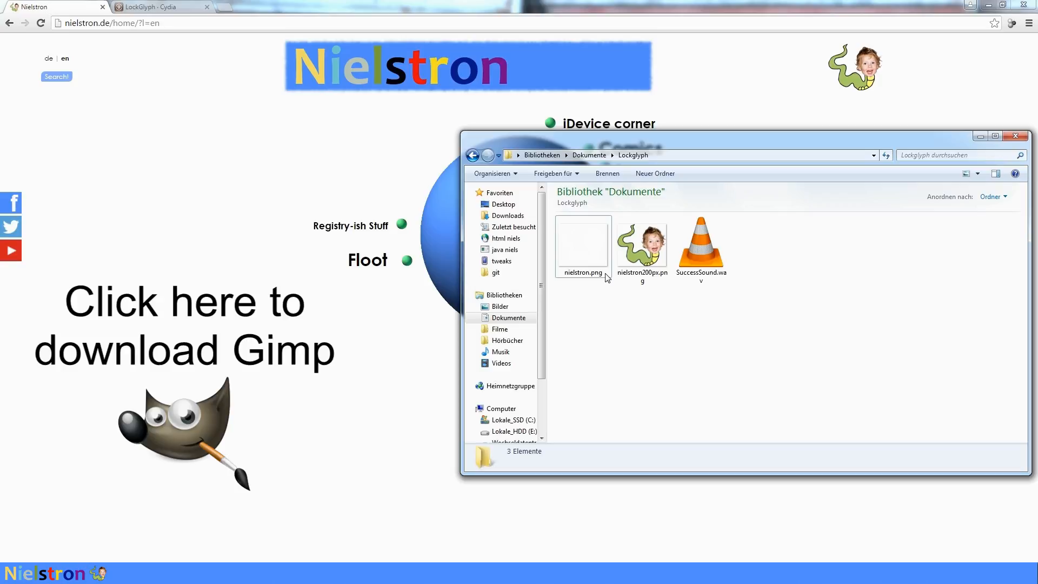
# Load nielstron.png into GIMP from the Explorer context menu
pyautogui.rightClick(582, 246)
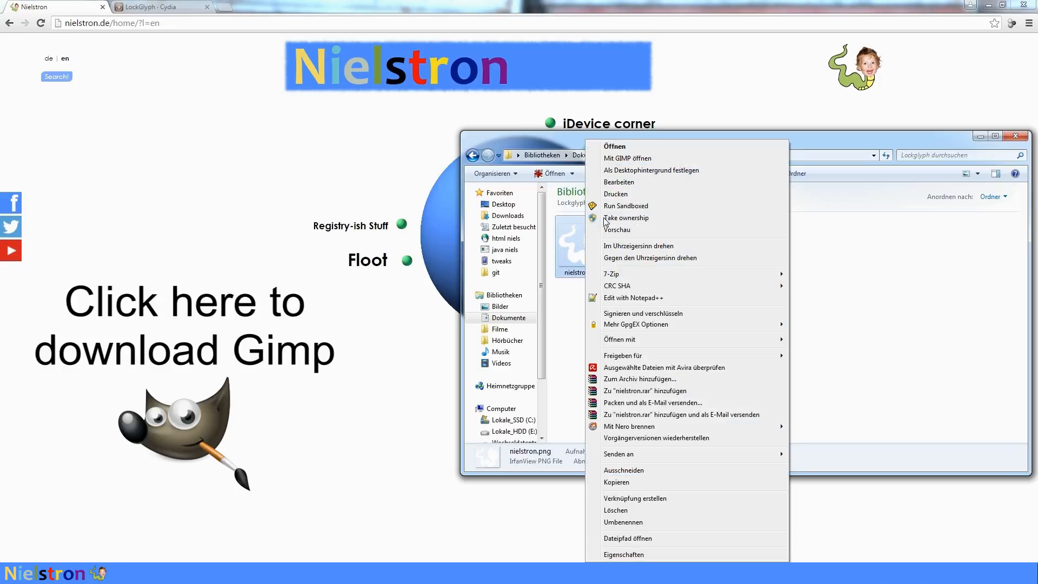
pyautogui.click(627, 158)
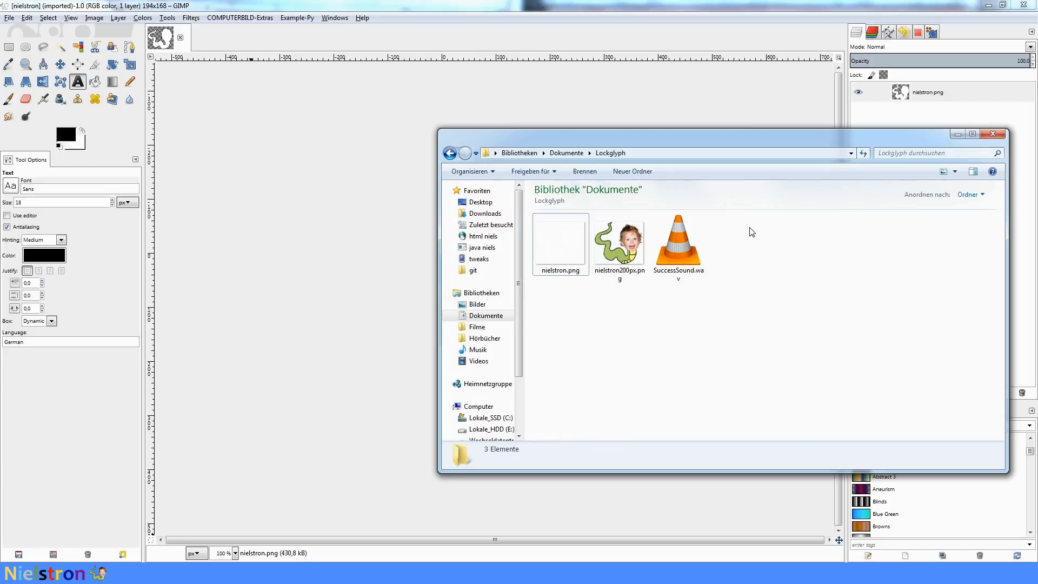
# Create a new folder in Lockglyph and start naming it 'Ni…'
pyautogui.rightClick(752, 232)
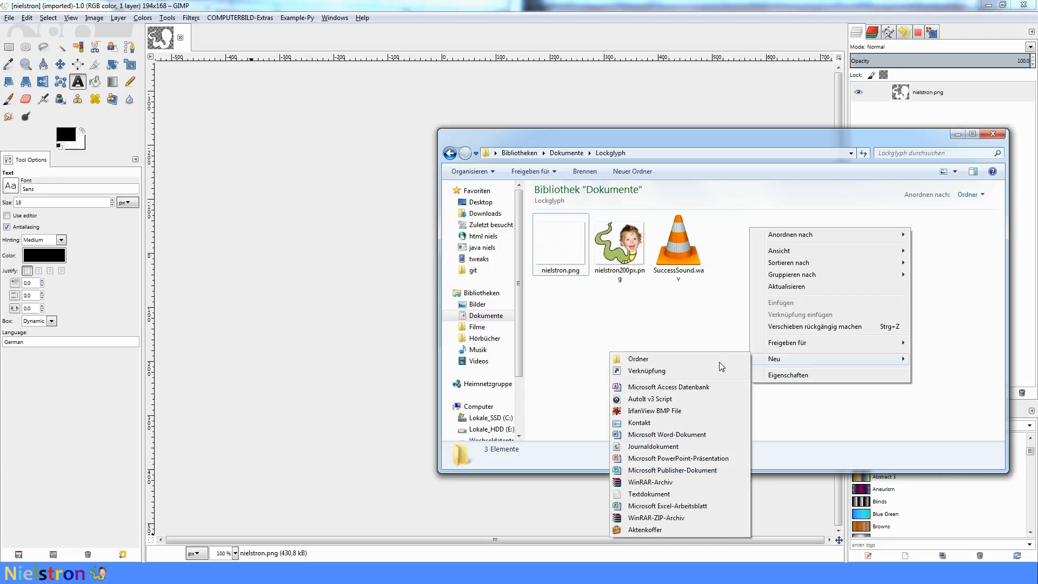
pyautogui.click(638, 358)
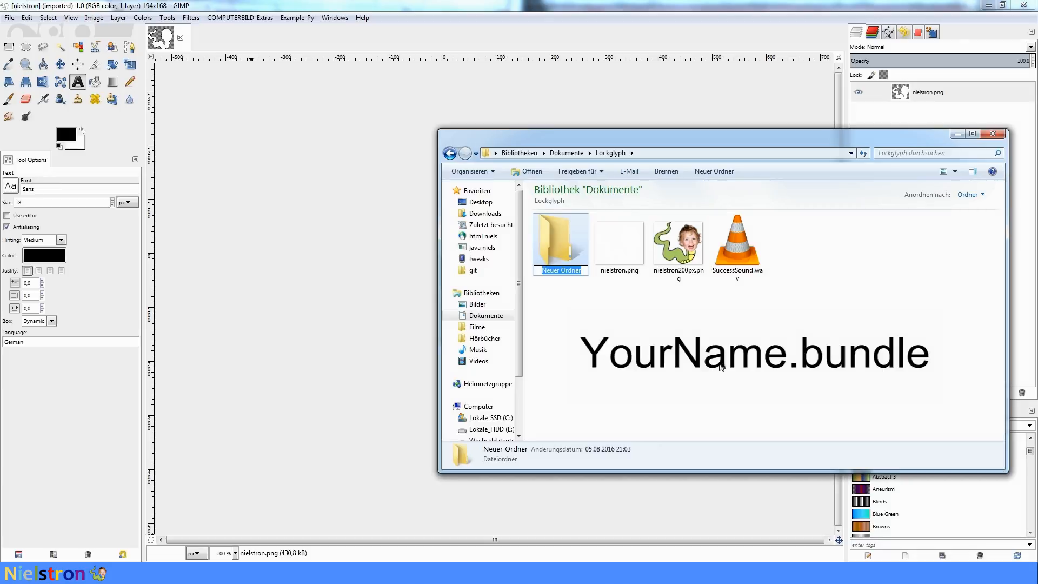
pyautogui.write('Ni')
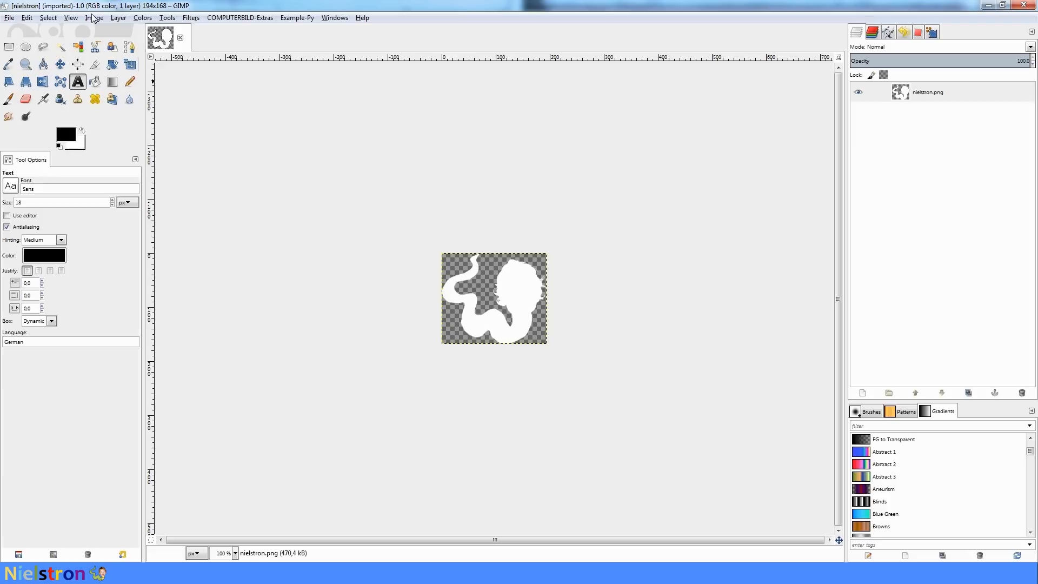
# Set the canvas height to 194 px and centre the logo, giving a 194 × 194 square
pyautogui.click(94, 17)
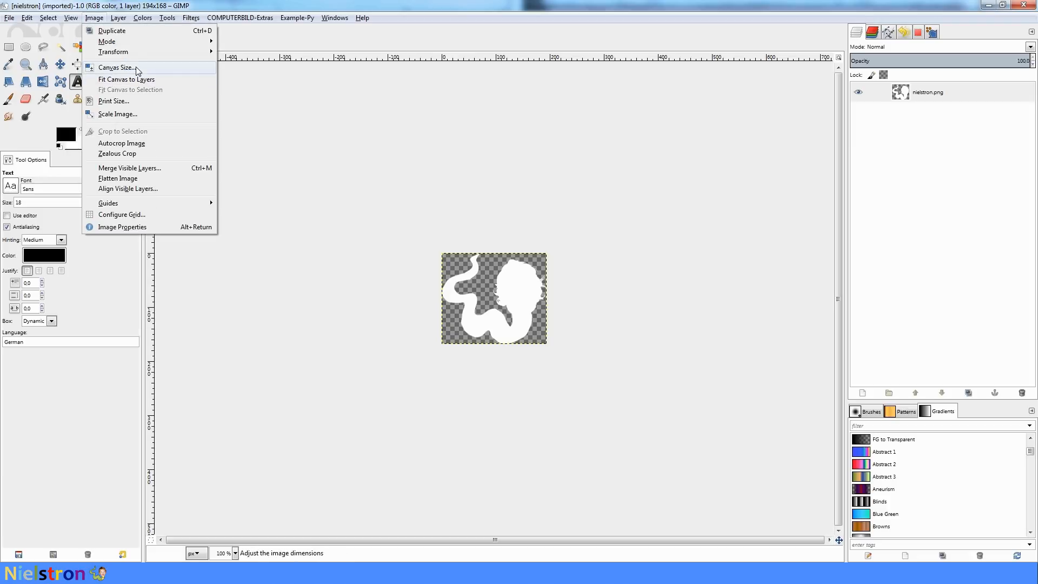
pyautogui.click(115, 67)
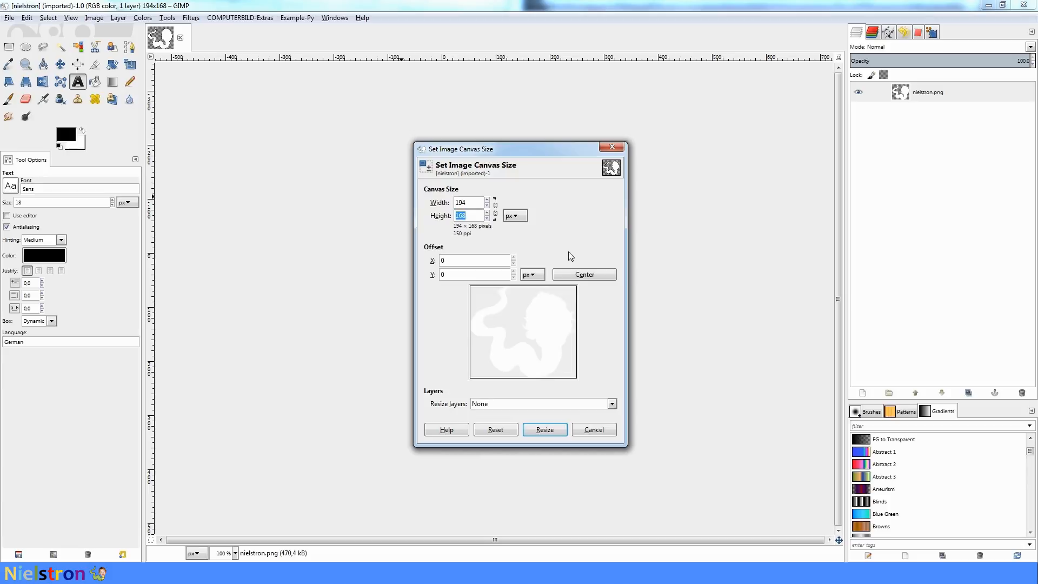
pyautogui.write('1')
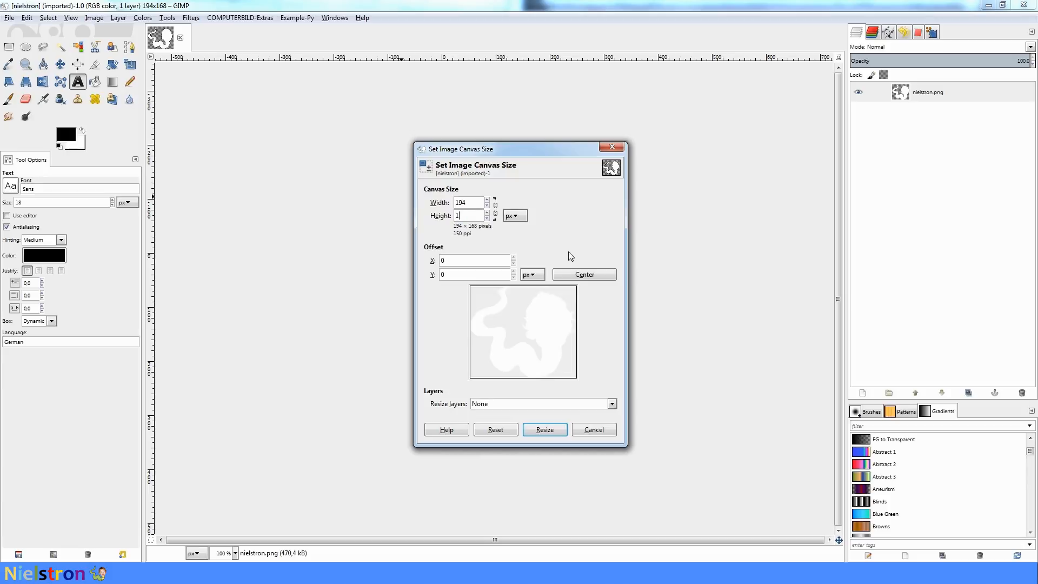
pyautogui.write('94')
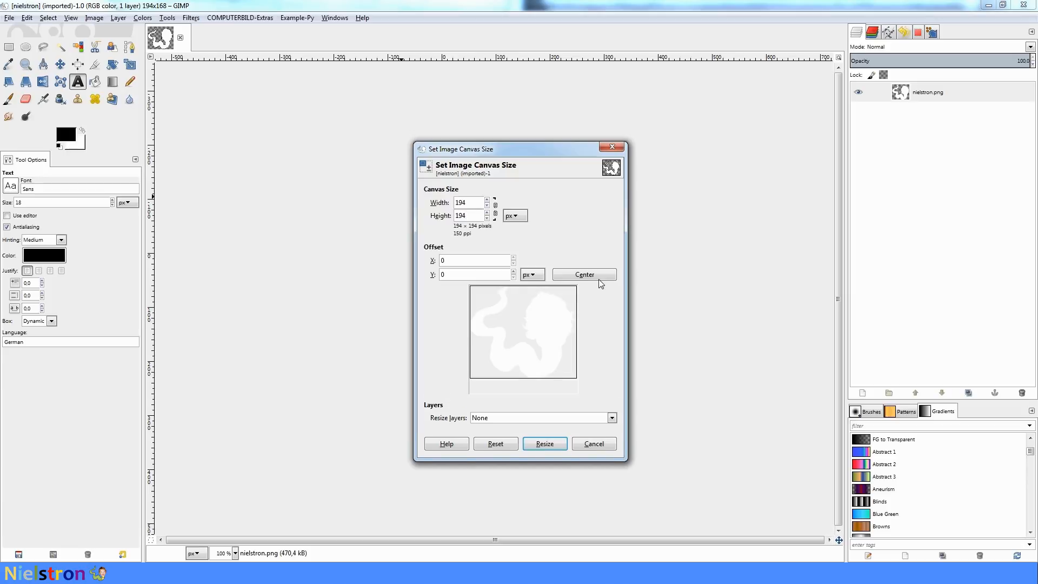
pyautogui.click(583, 274)
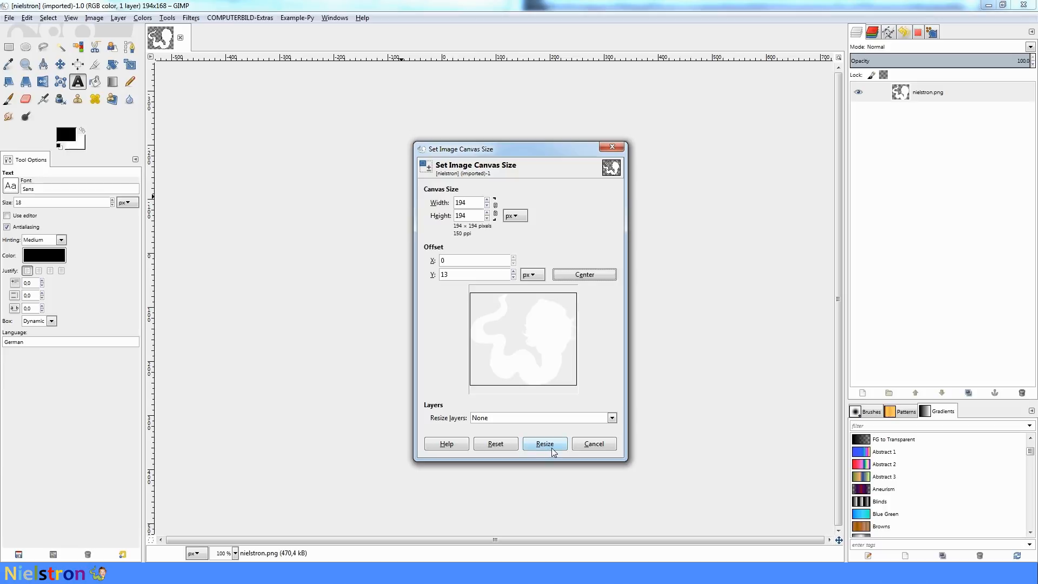
pyautogui.click(544, 443)
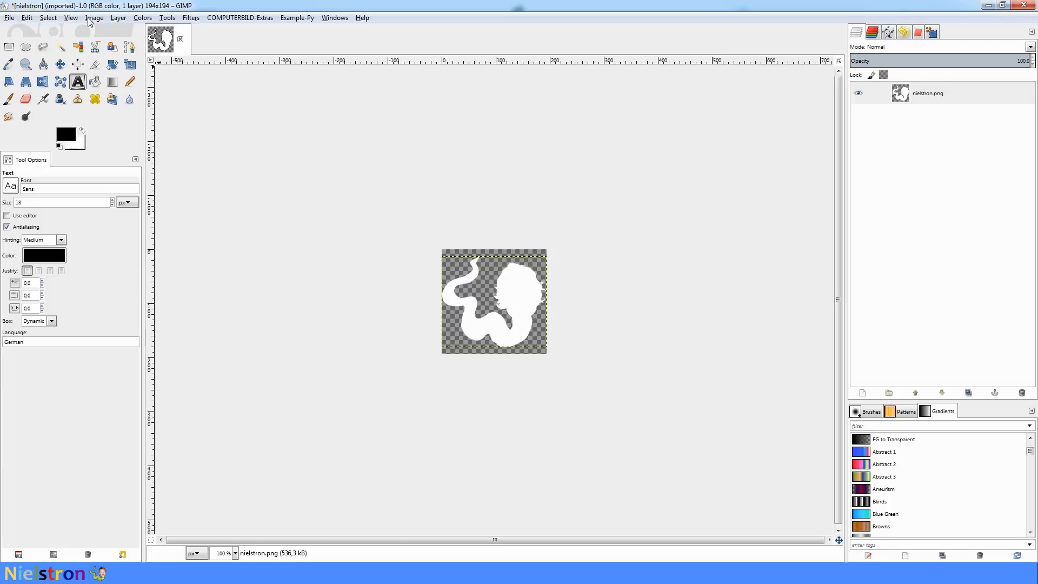
# Scale the square image to 135 × 135 px
pyautogui.click(94, 17)
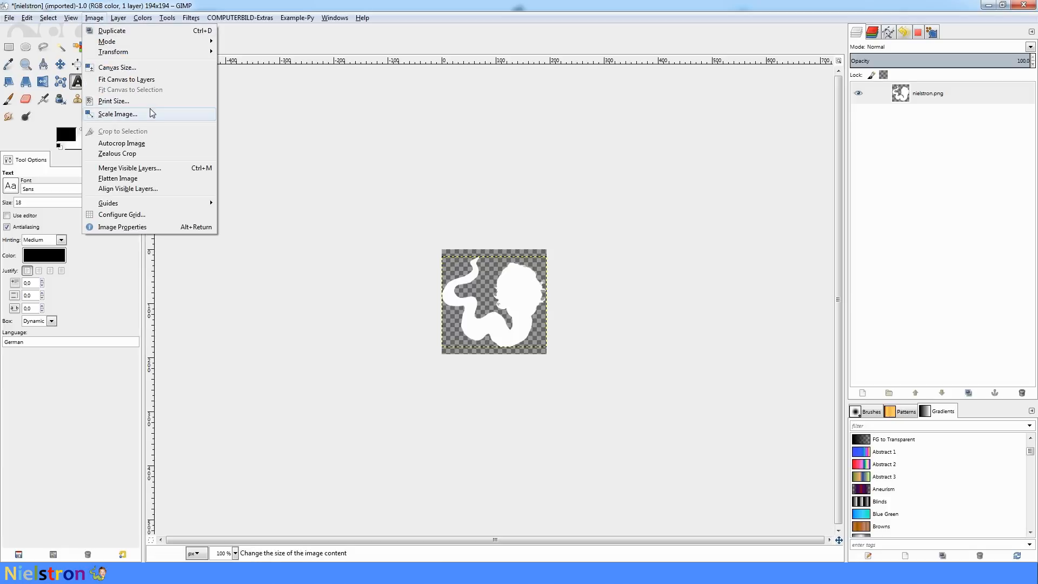
pyautogui.click(118, 113)
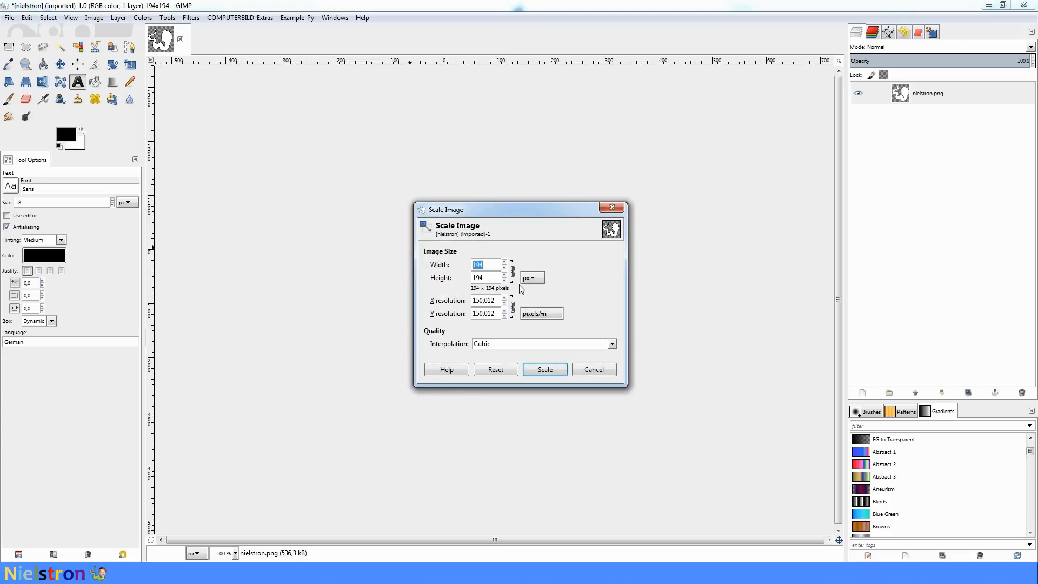
pyautogui.write('135')
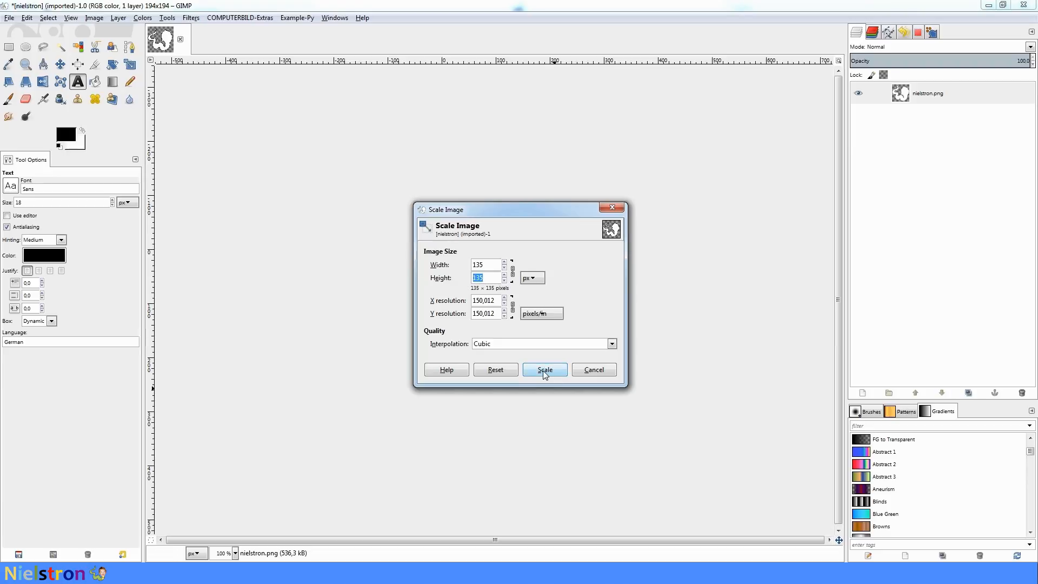
pyautogui.click(544, 370)
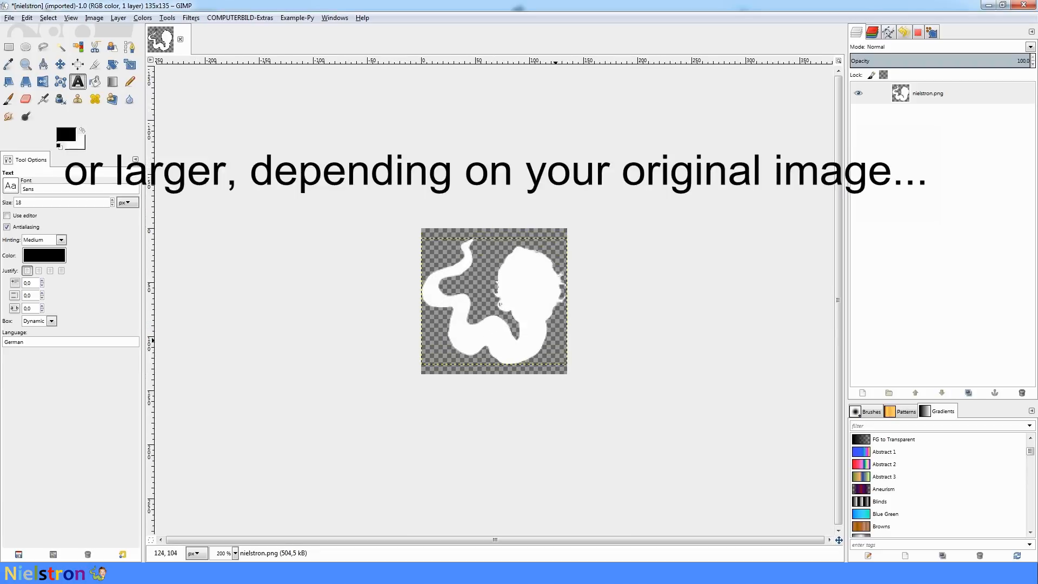
pyautogui.click(10, 47)
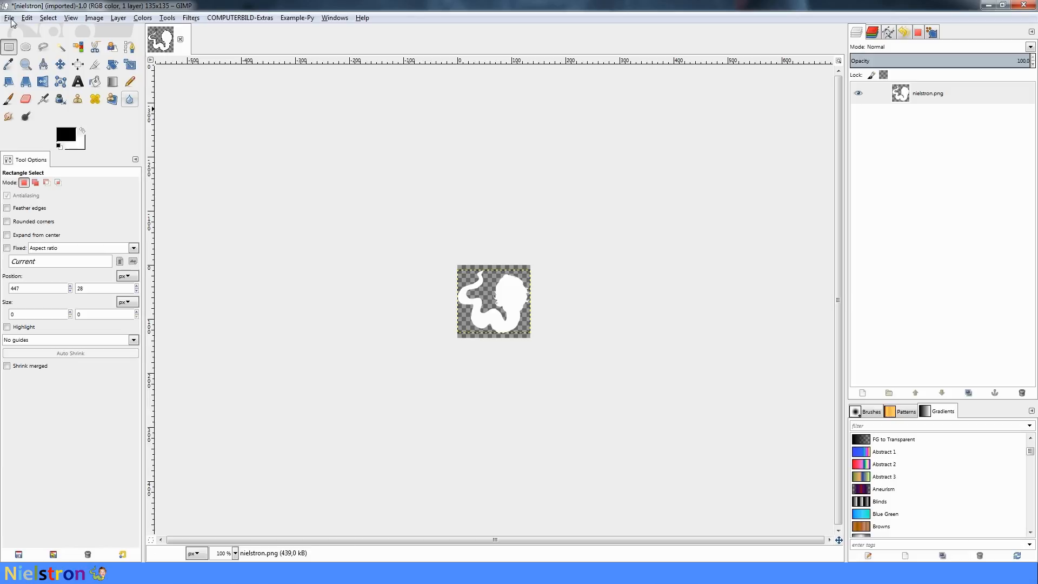
pyautogui.click(9, 17)
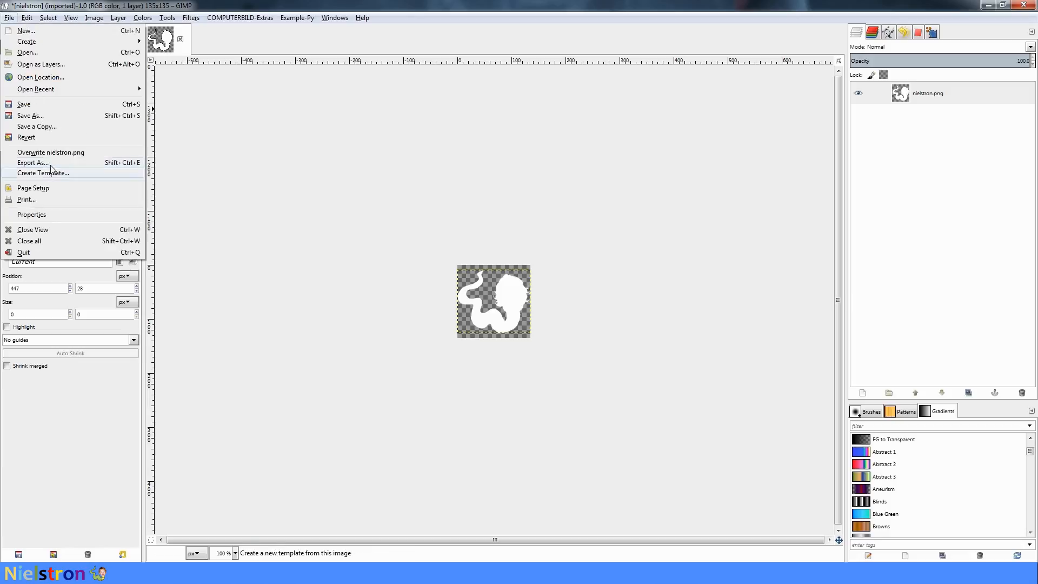
pyautogui.click(32, 163)
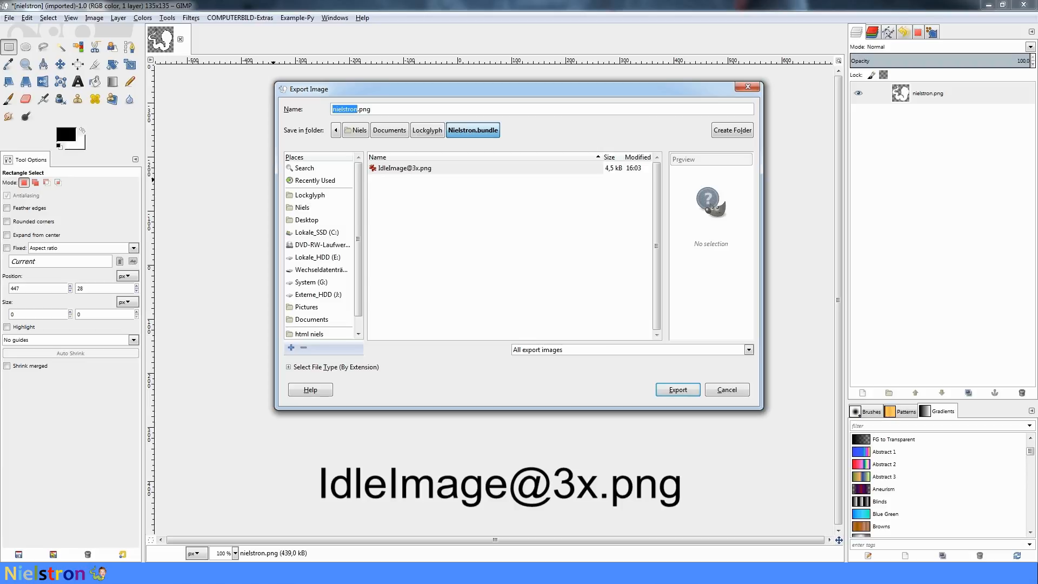
pyautogui.write('IdleImag.png')
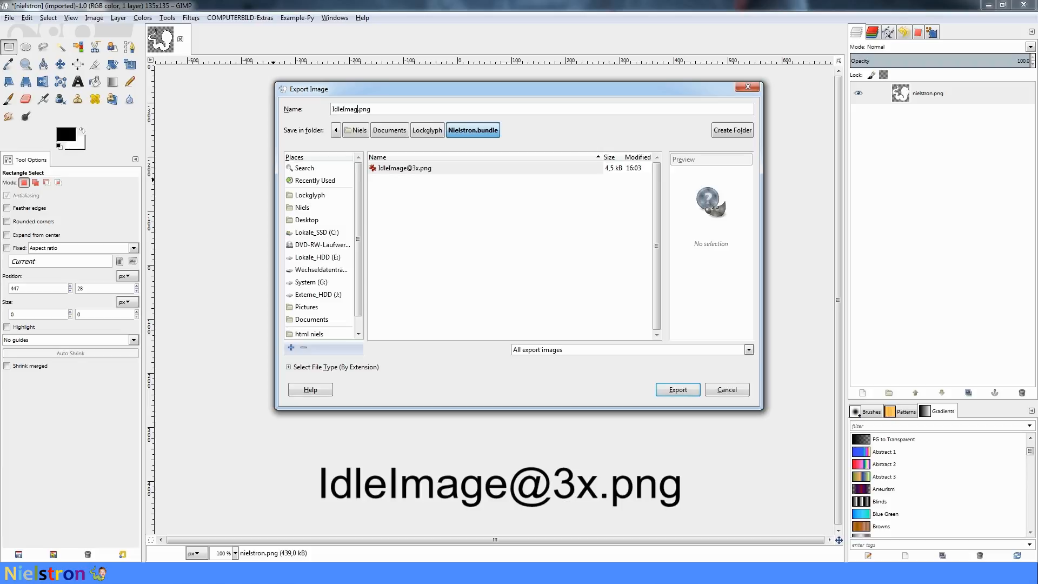
pyautogui.write('@3x')
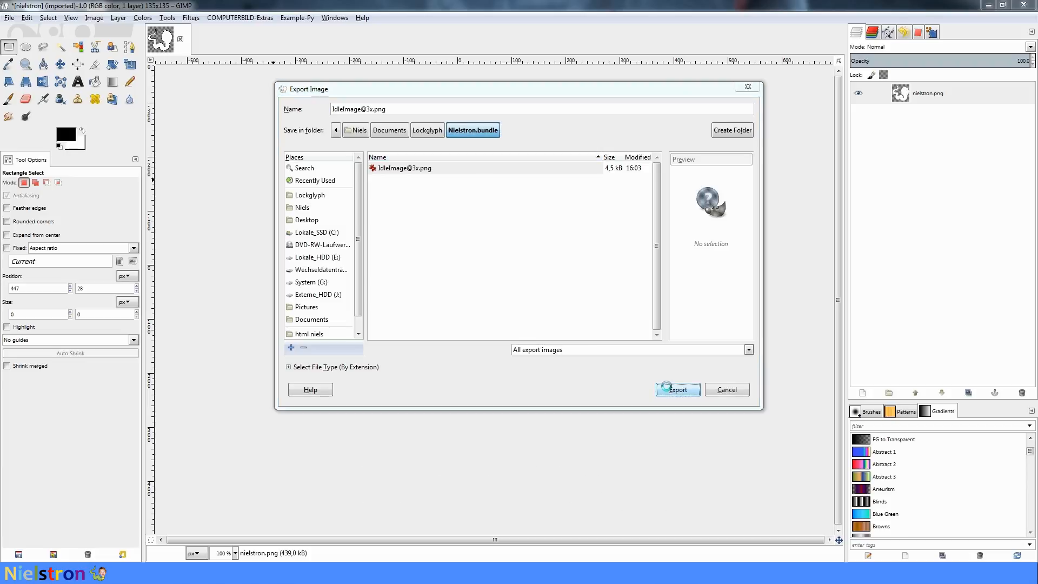
pyautogui.click(677, 390)
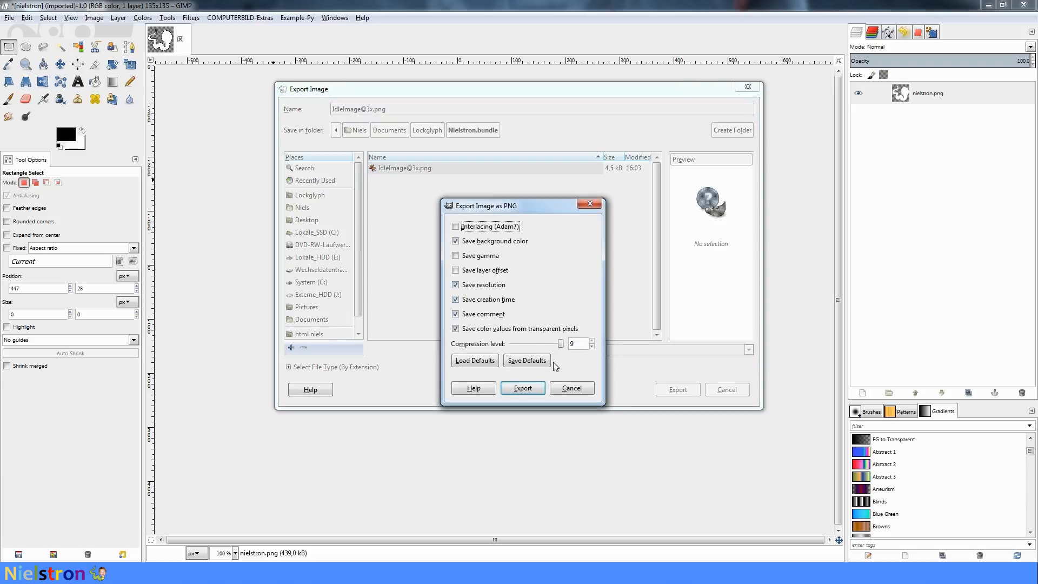
pyautogui.click(522, 387)
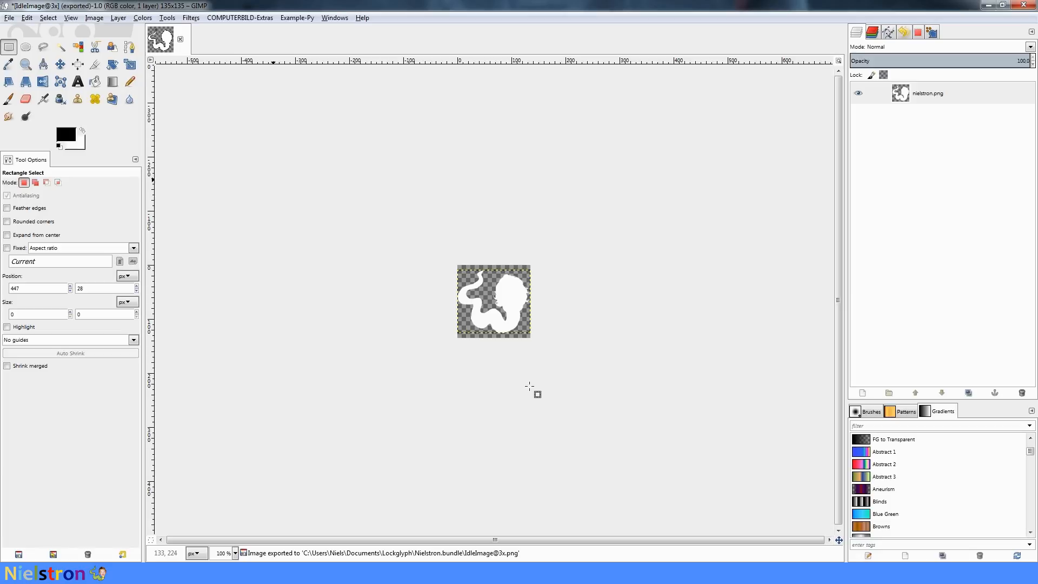
# Undo the scaling and rescale the 194 px image to 90 × 90 px
pyautogui.click(26, 18)
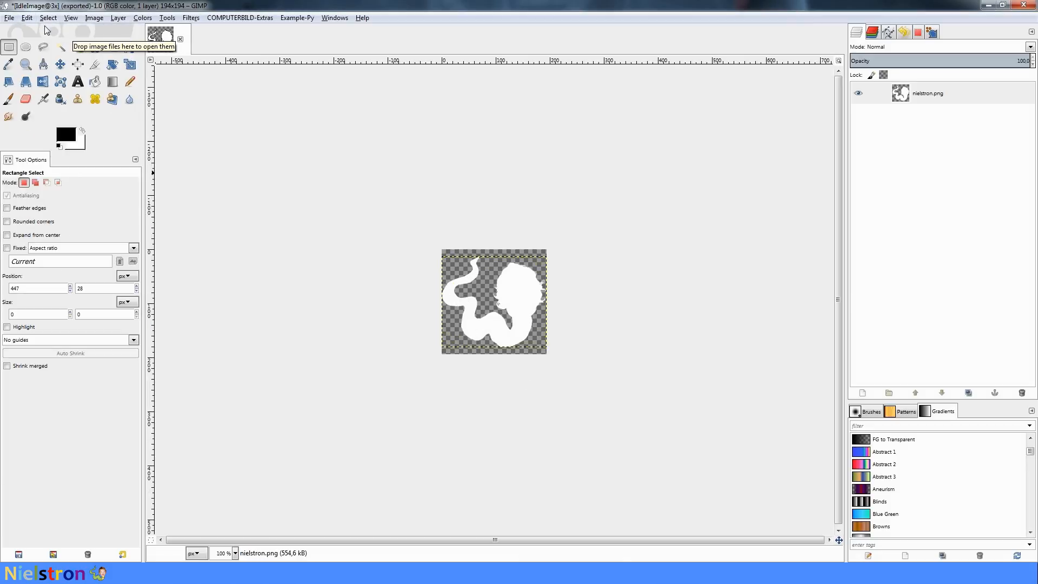
pyautogui.moveTo(94, 20)
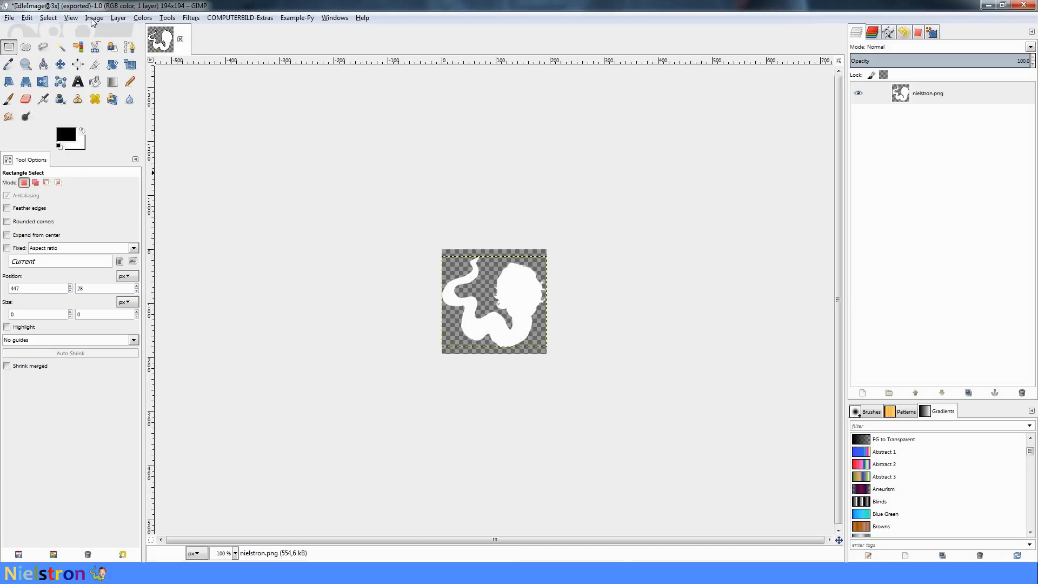
pyautogui.click(94, 18)
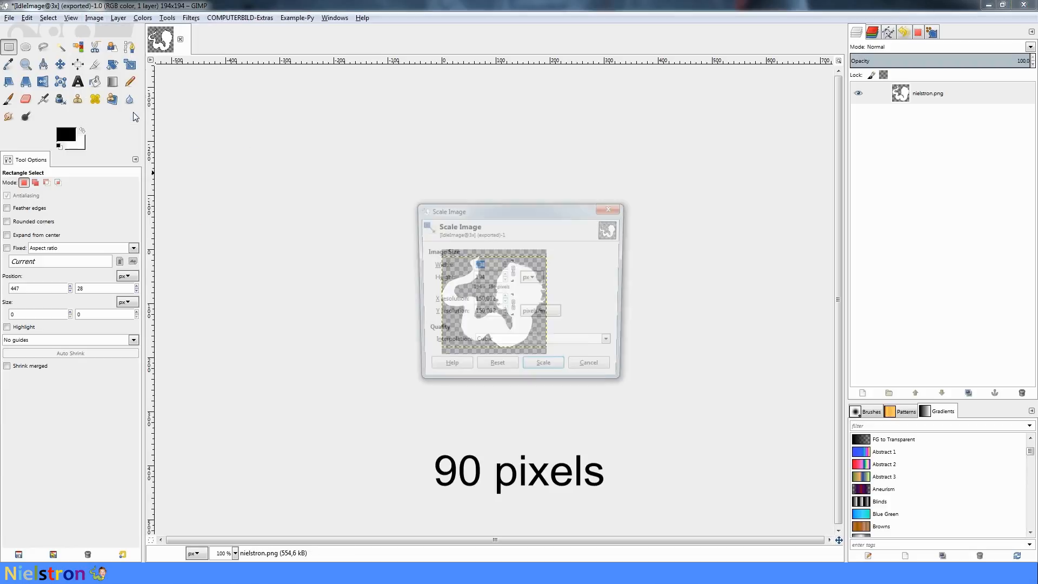
pyautogui.write('90')
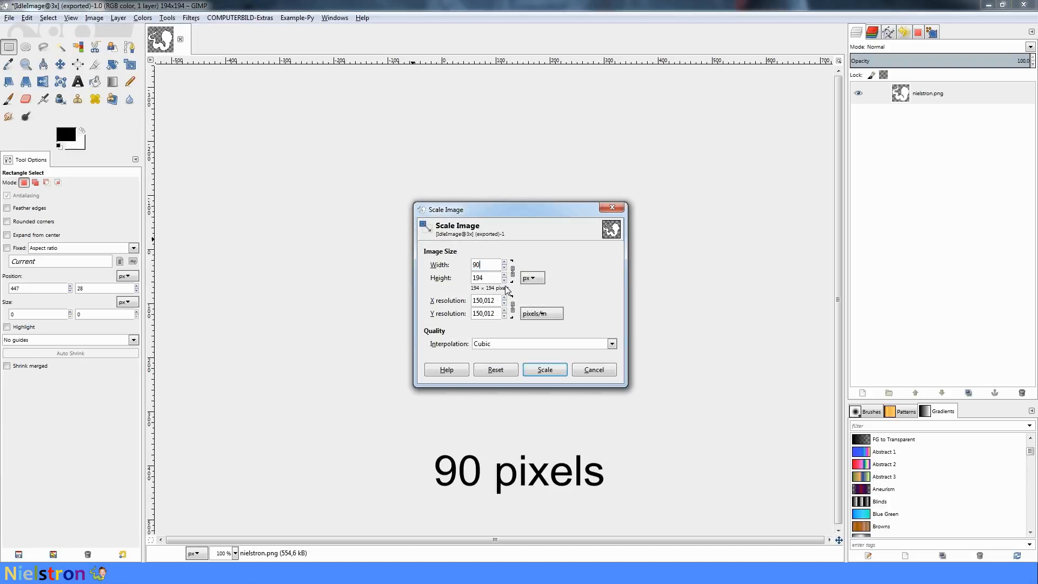
pyautogui.click(544, 370)
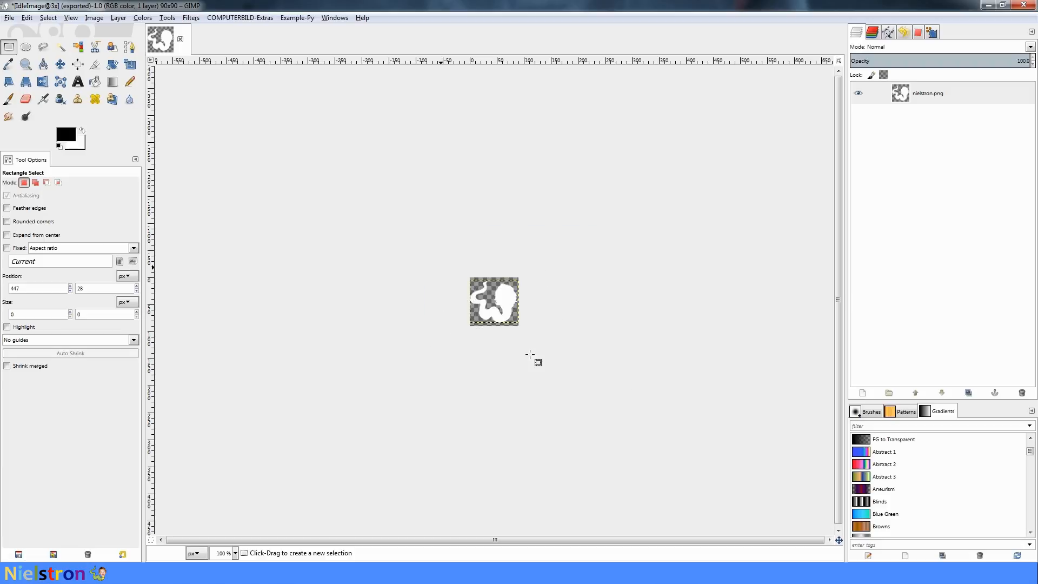
pyautogui.moveTo(179, 91)
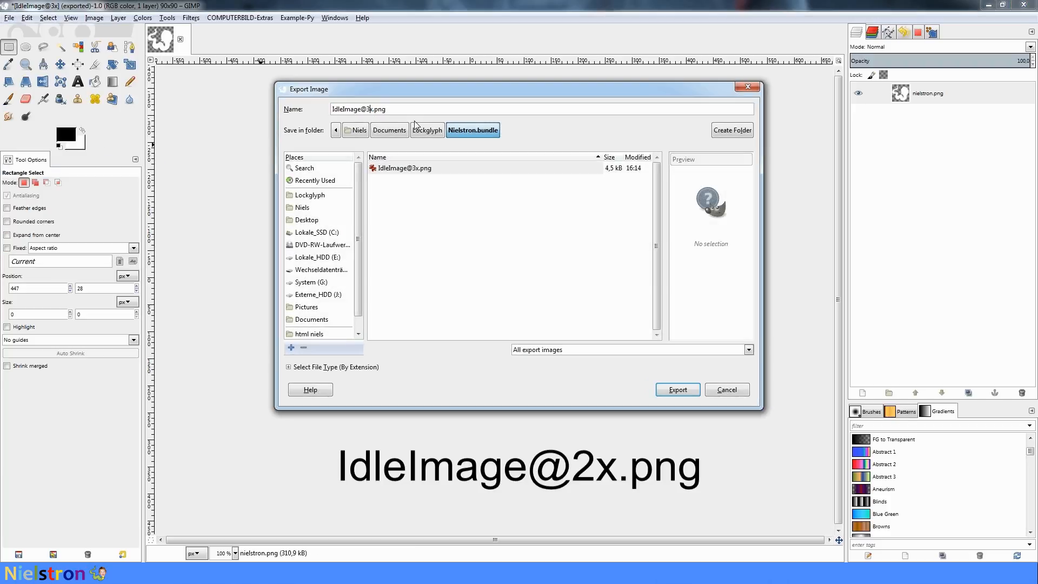
pyautogui.write('IdleImage@2x.png')
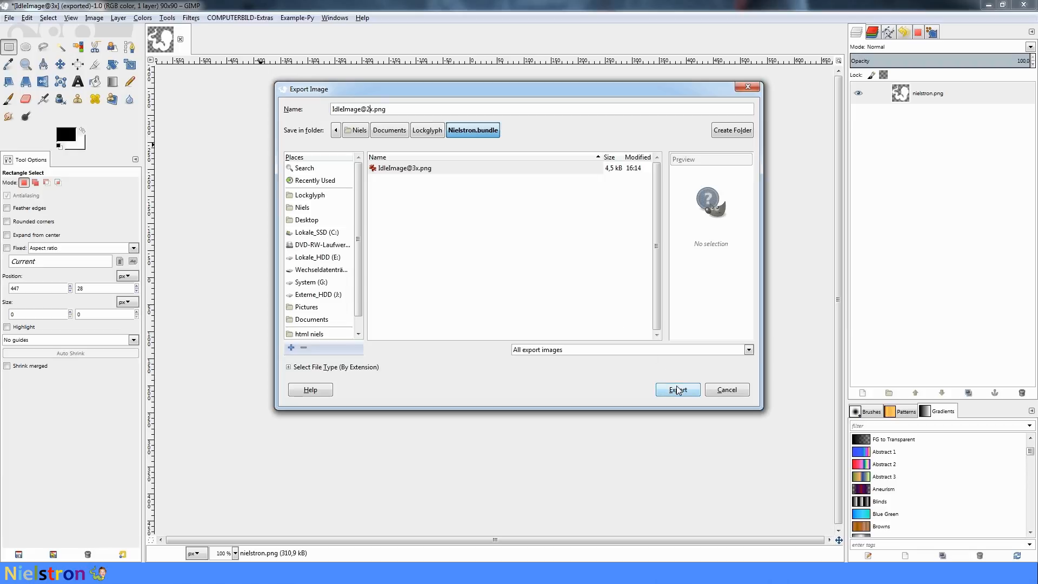
pyautogui.click(677, 389)
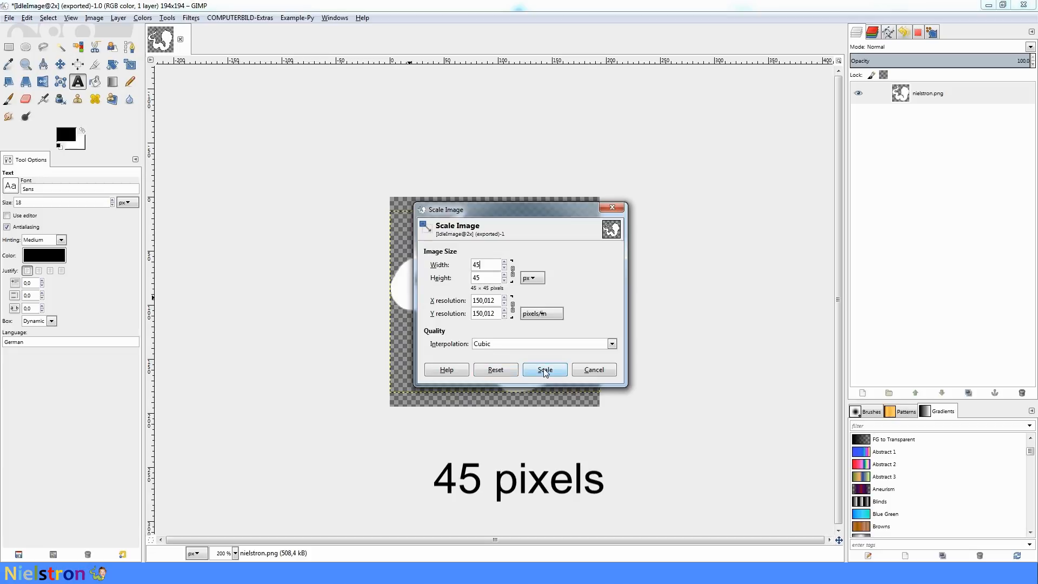
# Scale the logo to 45 × 45 px and export it as IdleImage.png with default PNG settings
pyautogui.click(544, 370)
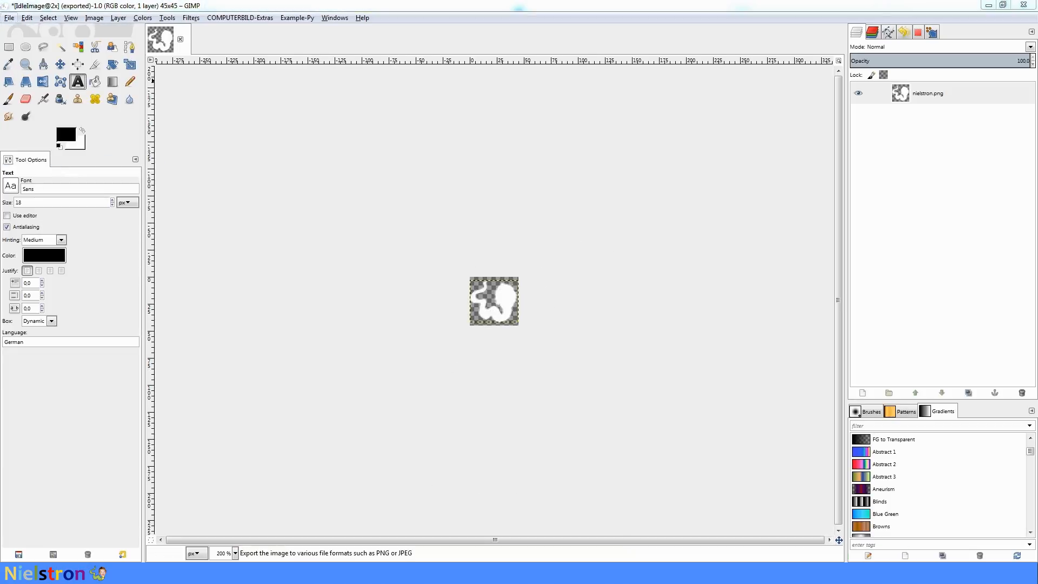
pyautogui.click(9, 19)
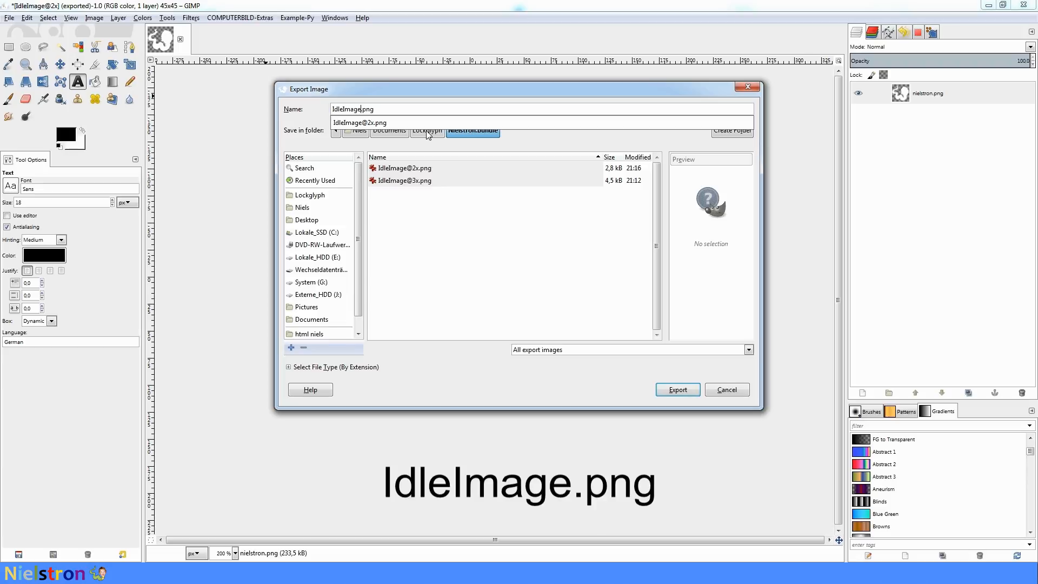
pyautogui.click(678, 390)
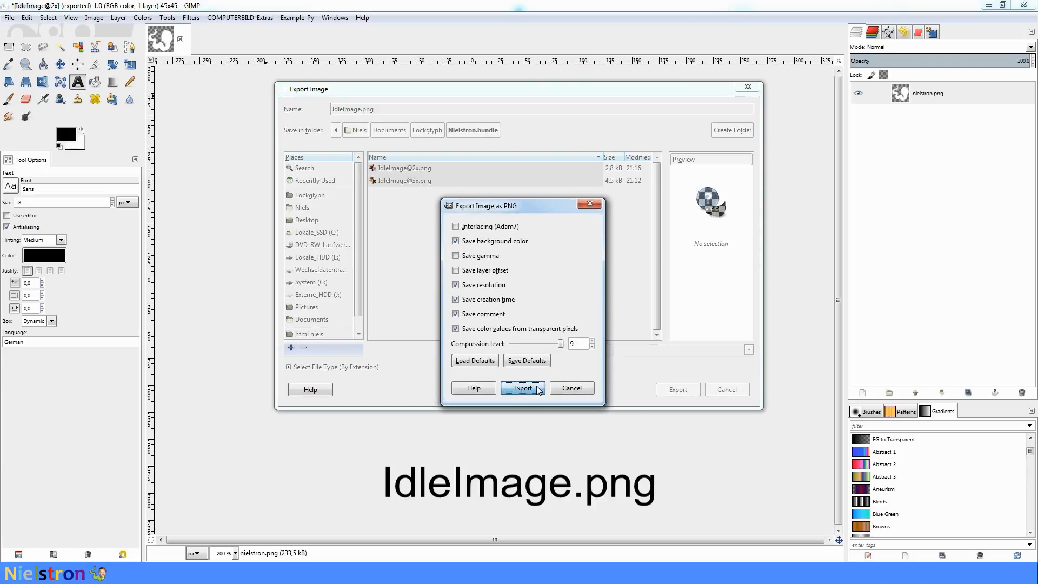
pyautogui.click(523, 389)
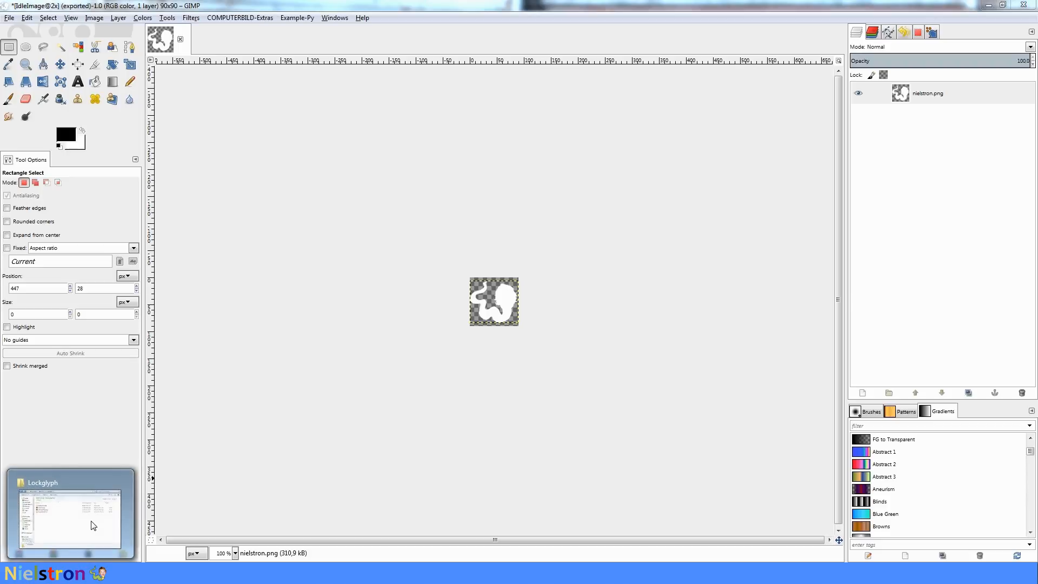
# Archive Nielstron.bundle as a ZIP file from the Lockglyph folder
pyautogui.click(71, 513)
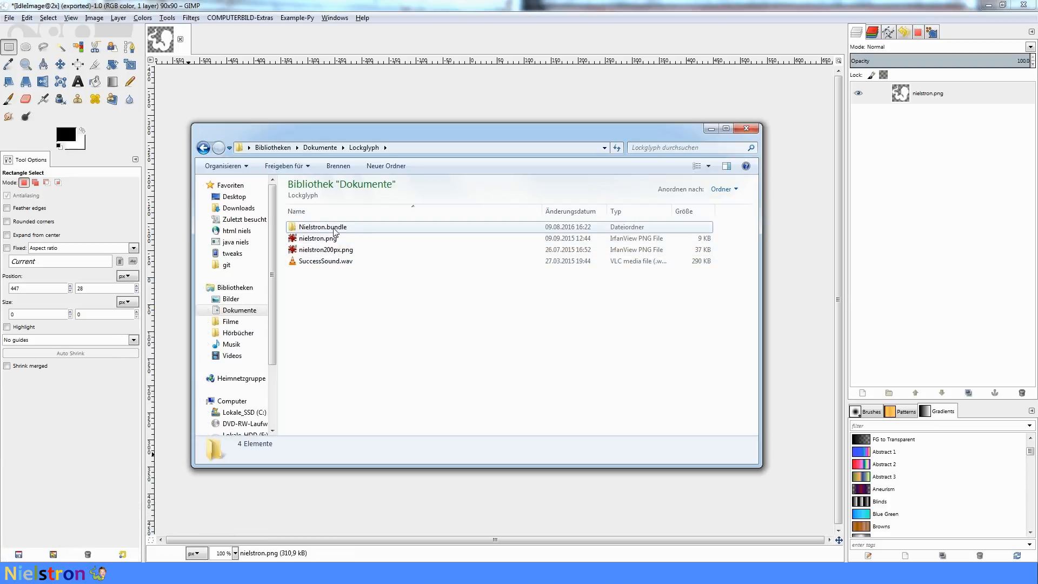
pyautogui.rightClick(322, 226)
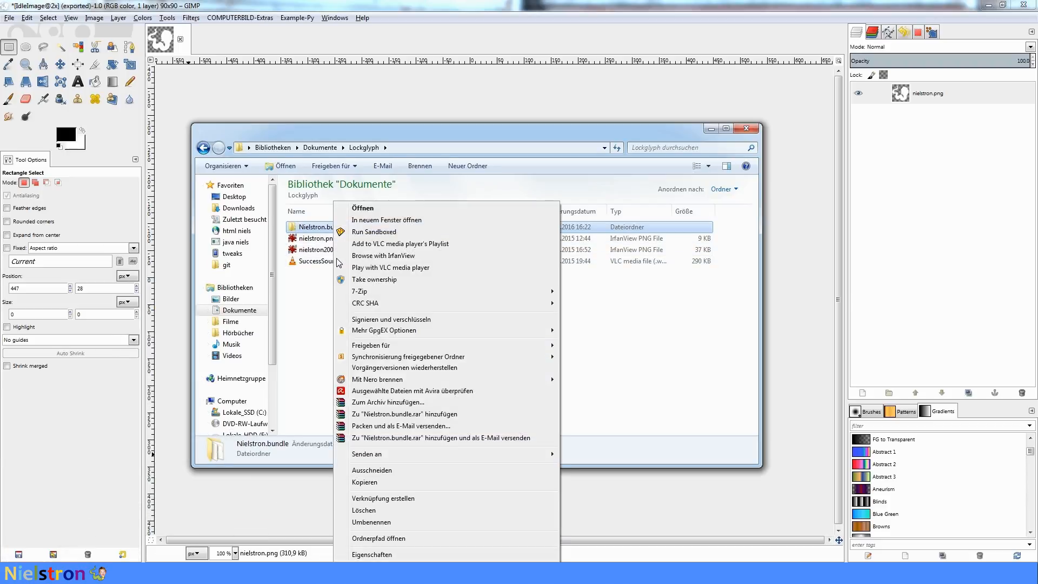
pyautogui.click(388, 402)
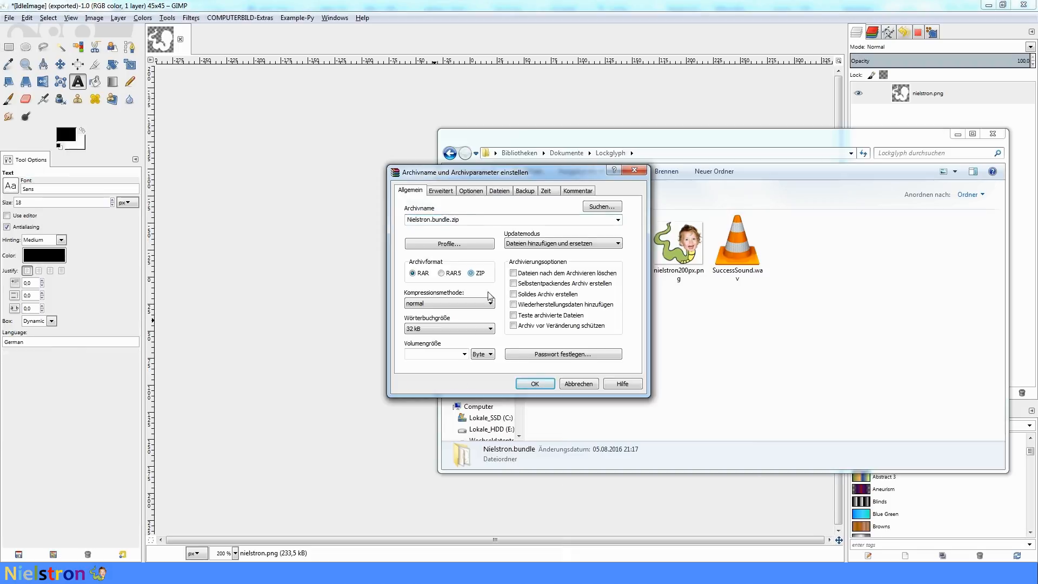
pyautogui.click(533, 383)
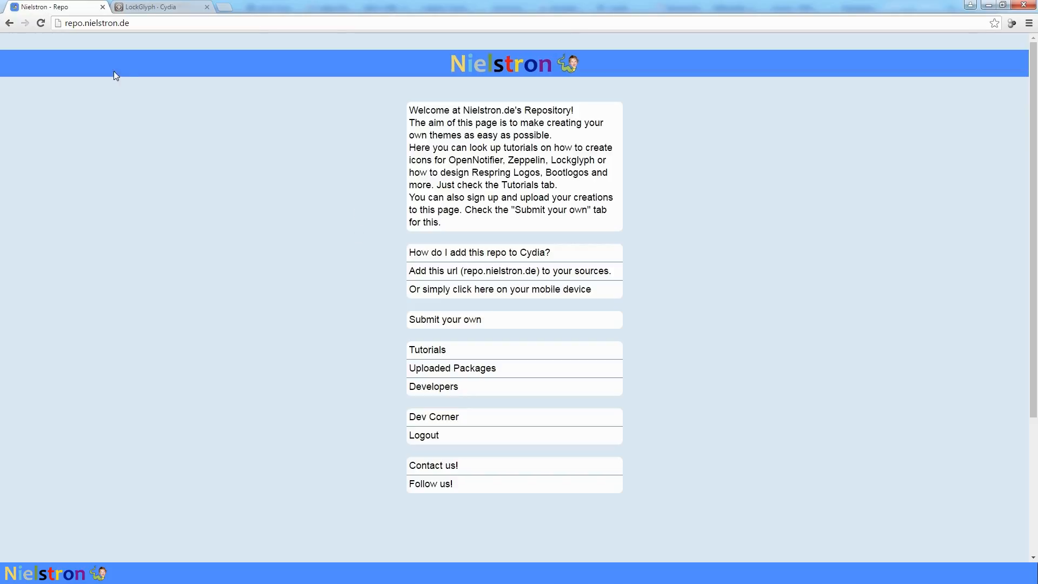
# Start a new submission on the Nielstron Repo with LockGlyph as the upload type
pyautogui.click(97, 22)
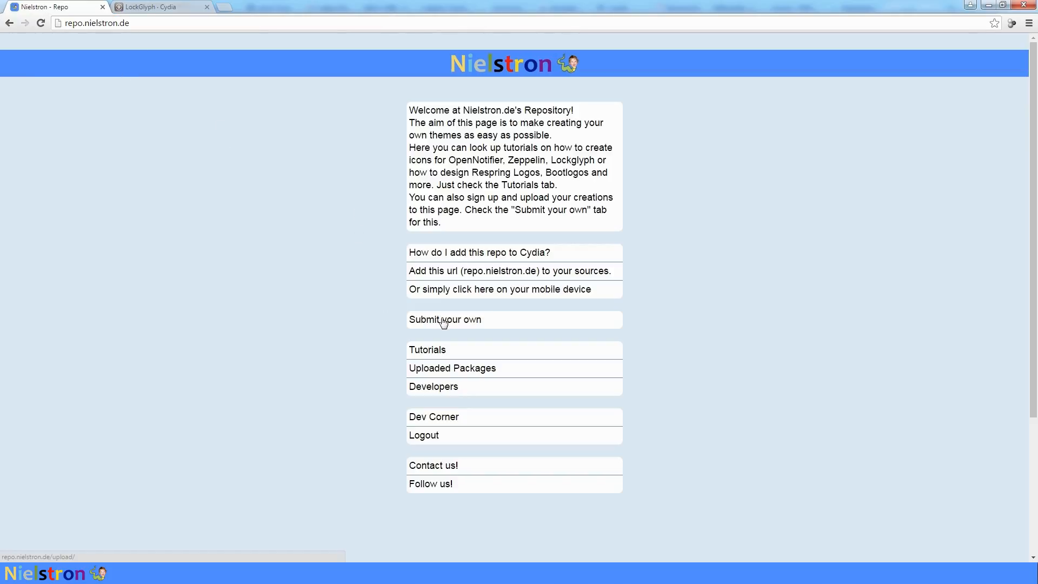
pyautogui.click(444, 319)
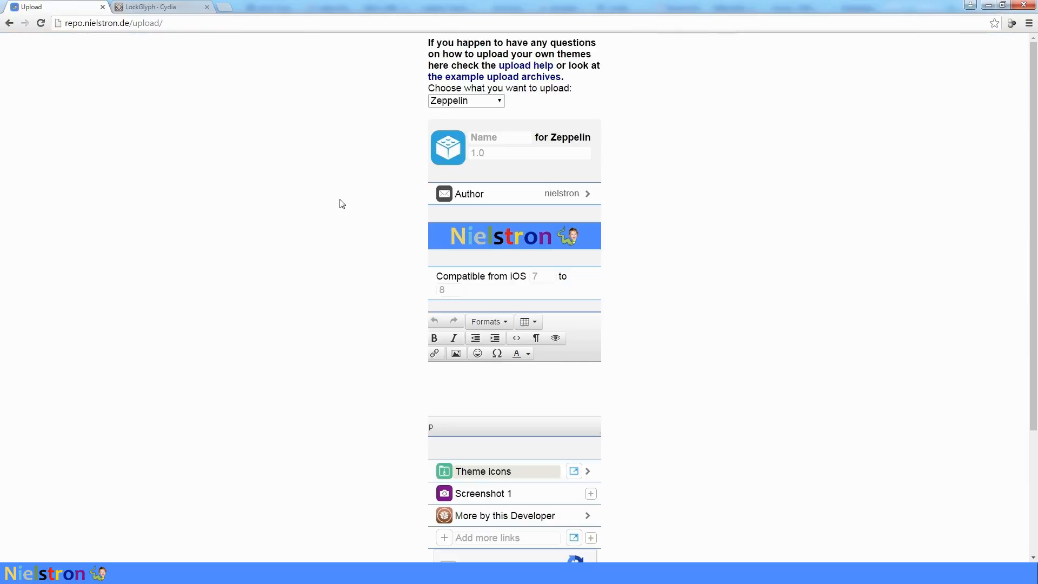
pyautogui.click(465, 101)
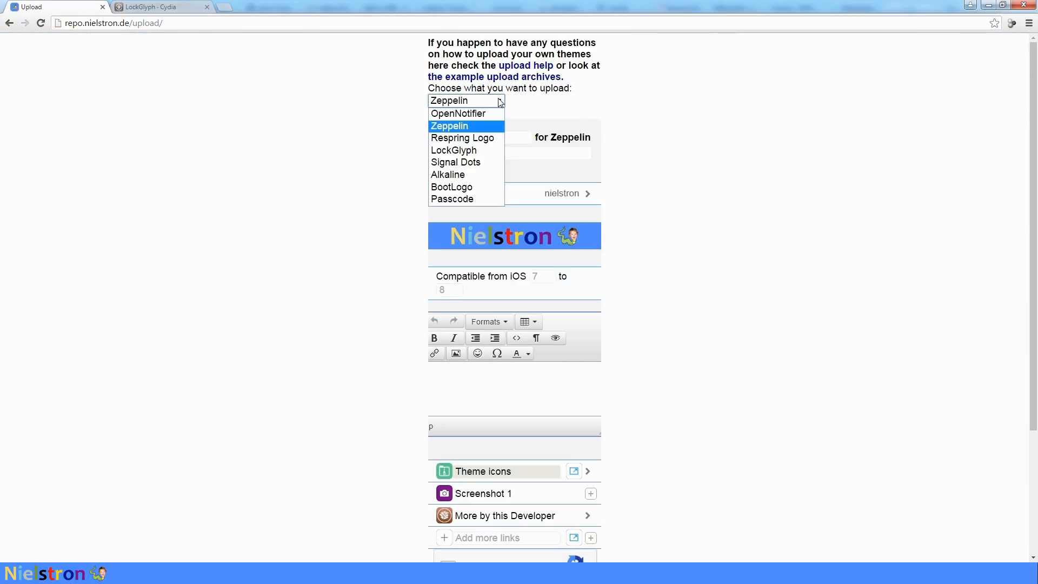
pyautogui.click(453, 151)
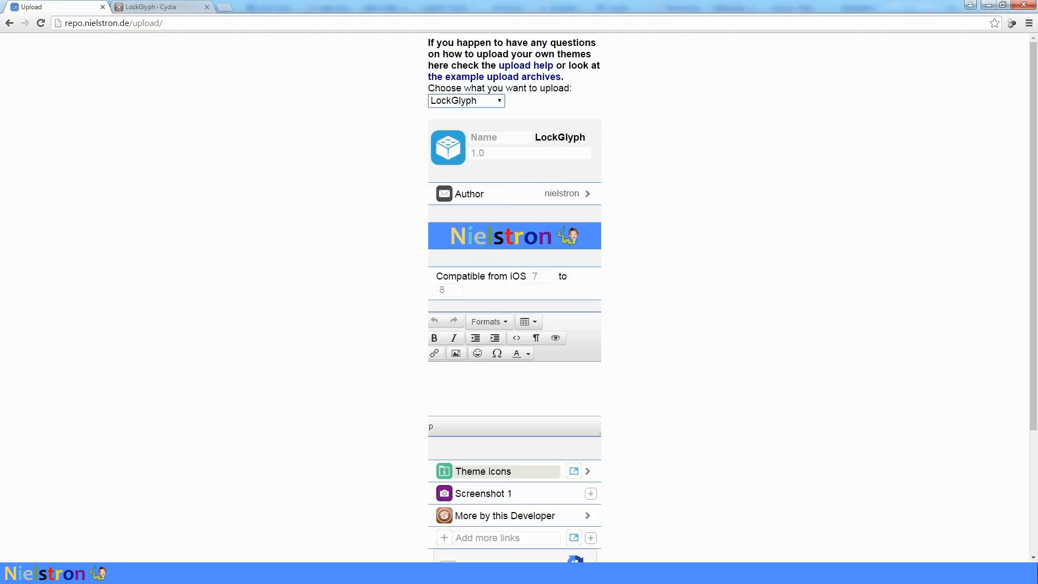
# Name the theme 'Nielstron' and submit the upload form
pyautogui.click(499, 137)
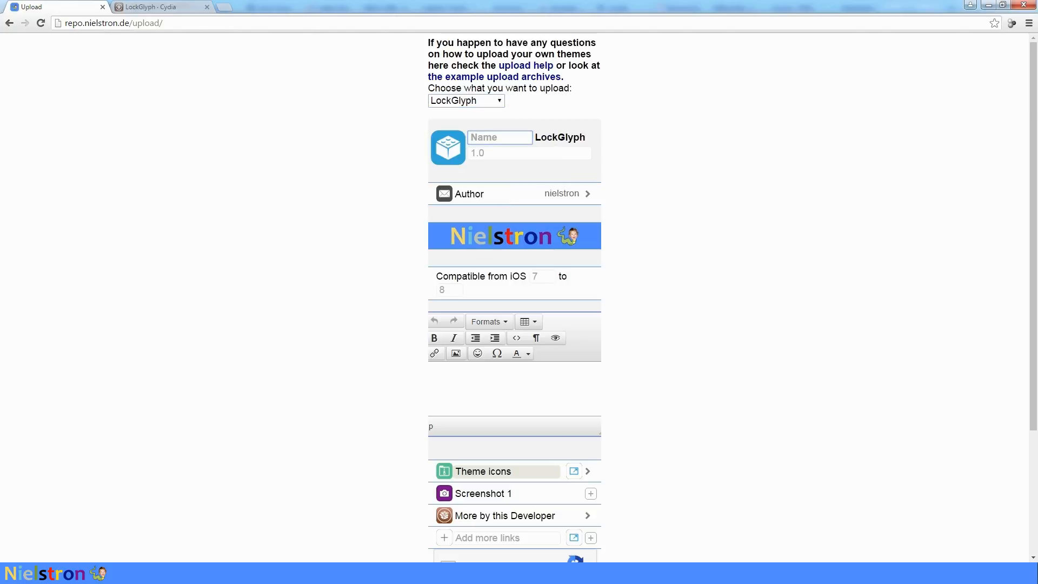
pyautogui.write('Nielstr')
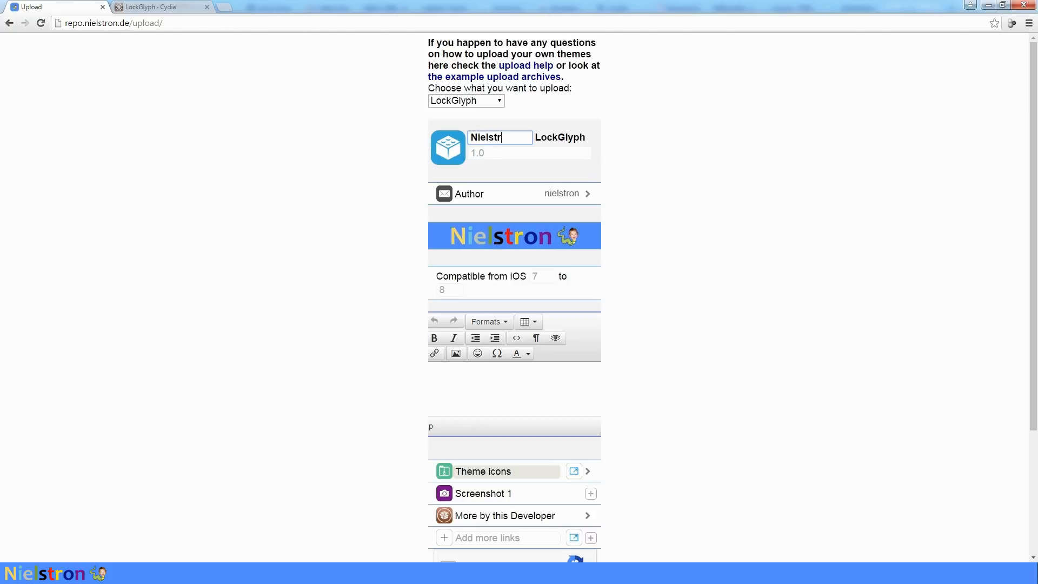
pyautogui.scroll(-3)
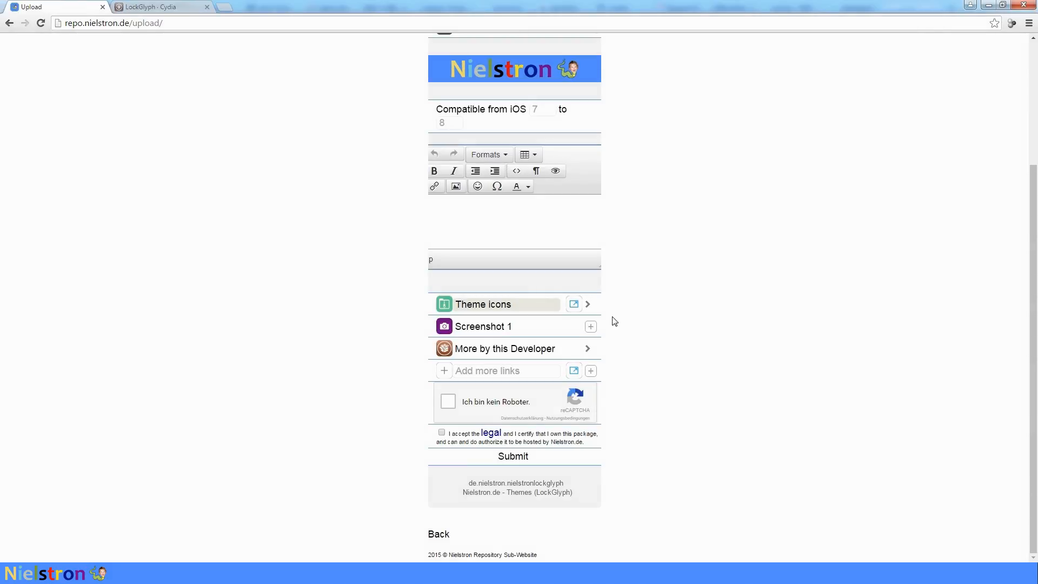
pyautogui.moveTo(526, 467)
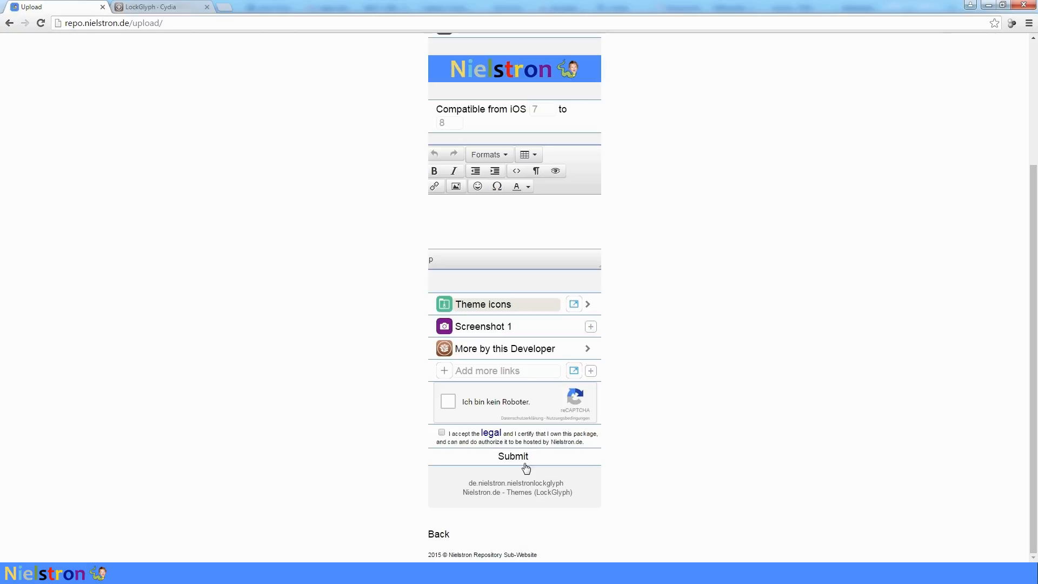
pyautogui.click(159, 6)
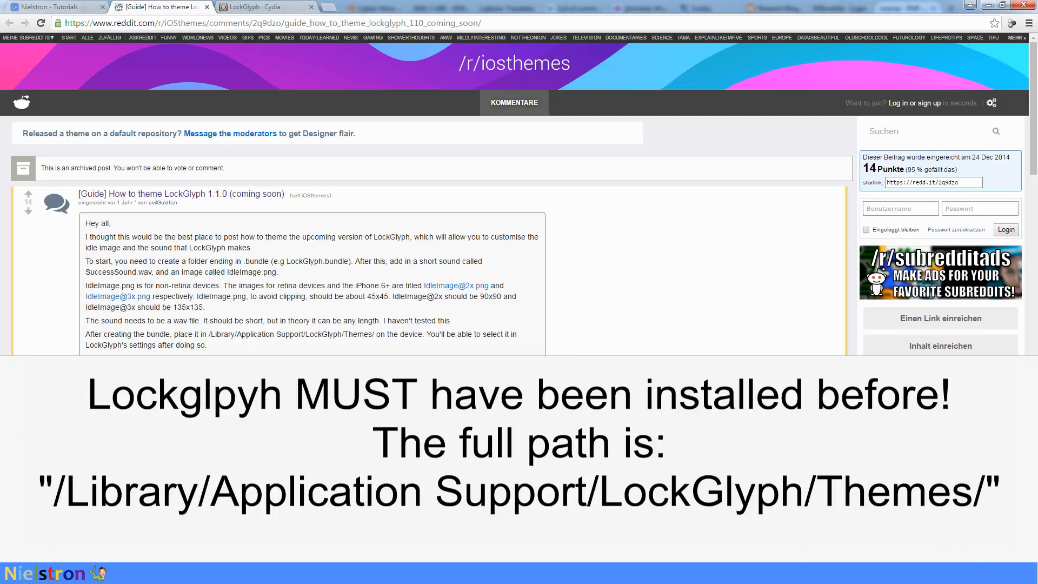
# Navigate from the Reddit LockGlyph 1.1.0 theming guide to the Nielstron homepage
pyautogui.click(56, 6)
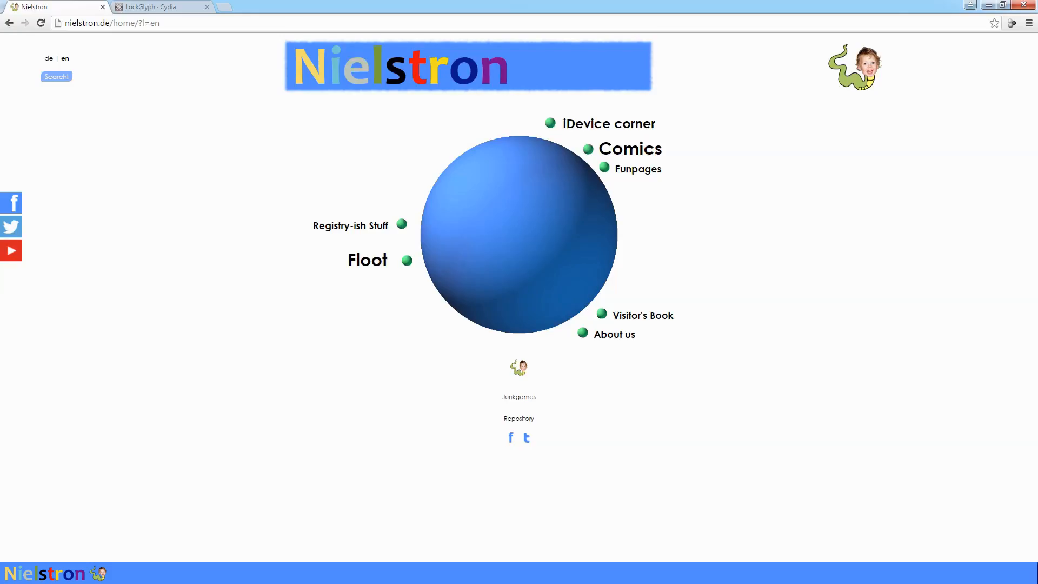